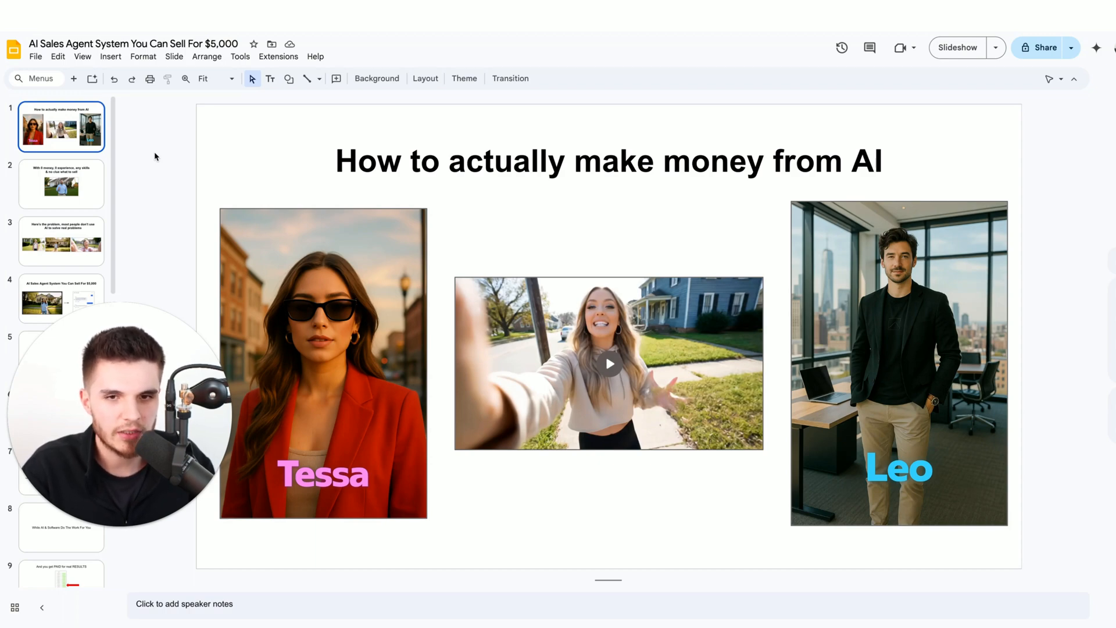
- Page through the AI sales agent deck to slide 9, 'And you get PAID for real RESULTS'
left_click(61, 183)
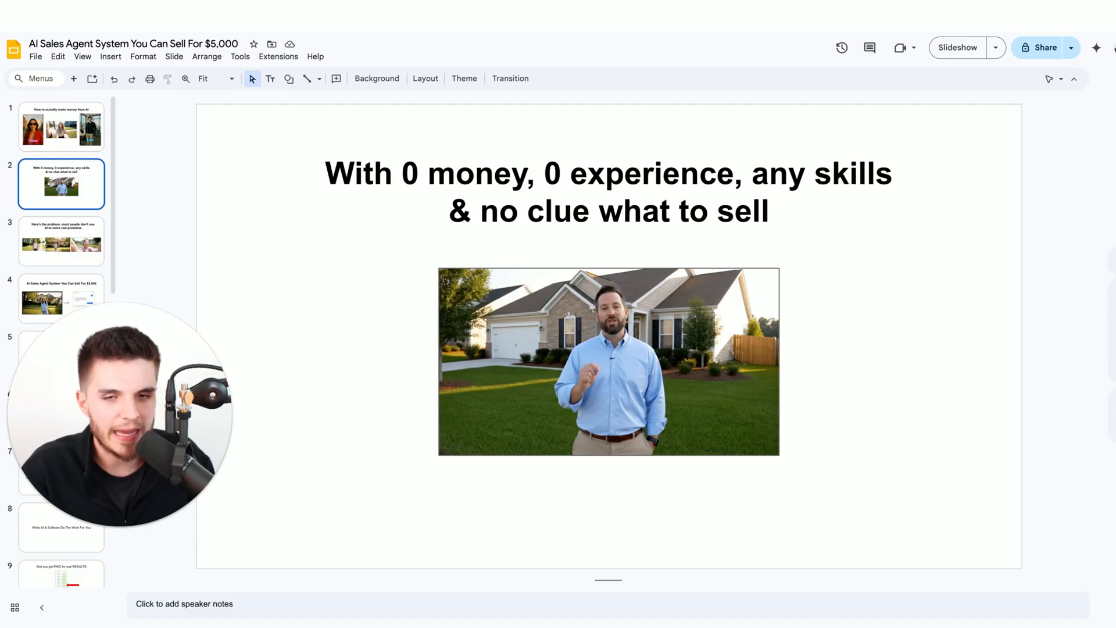
left_click(61, 240)
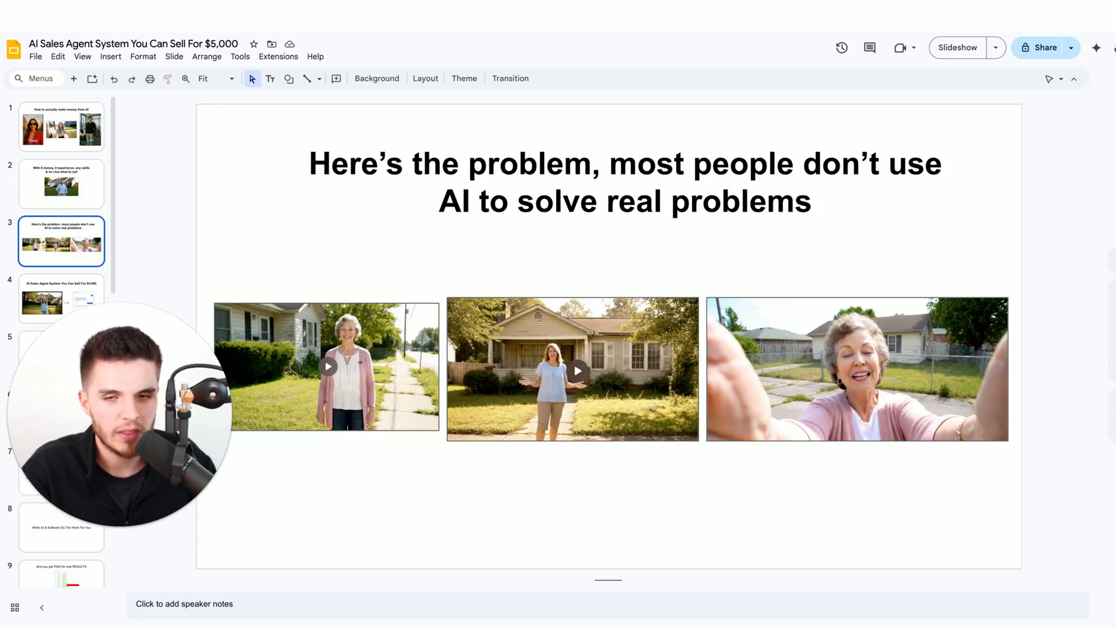
mouse_move(361, 226)
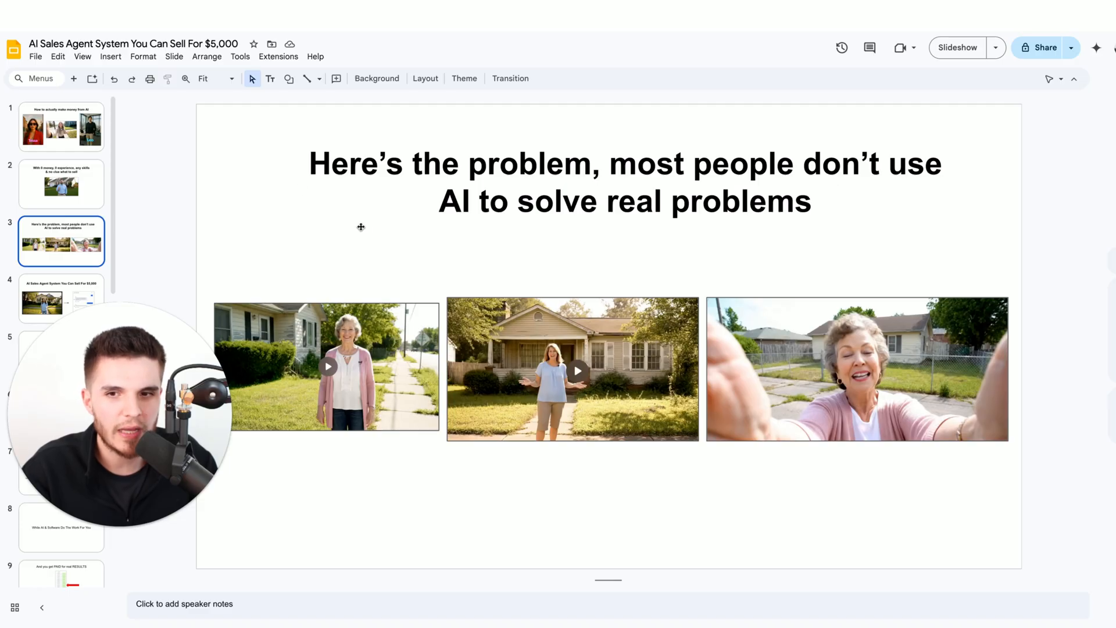
left_click(571, 369)
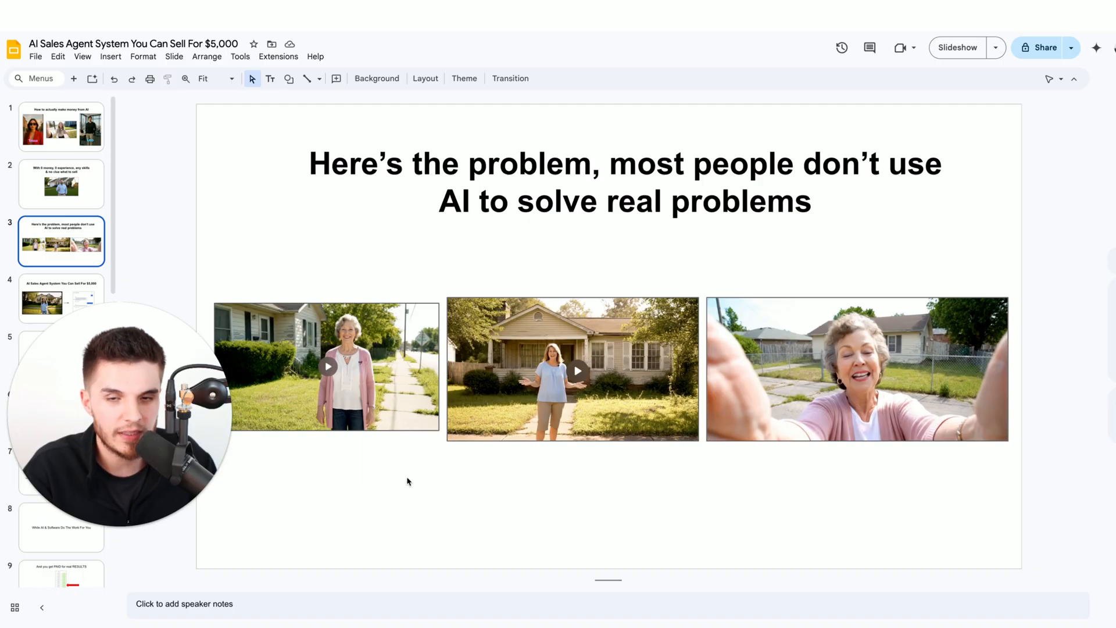
left_click(61, 299)
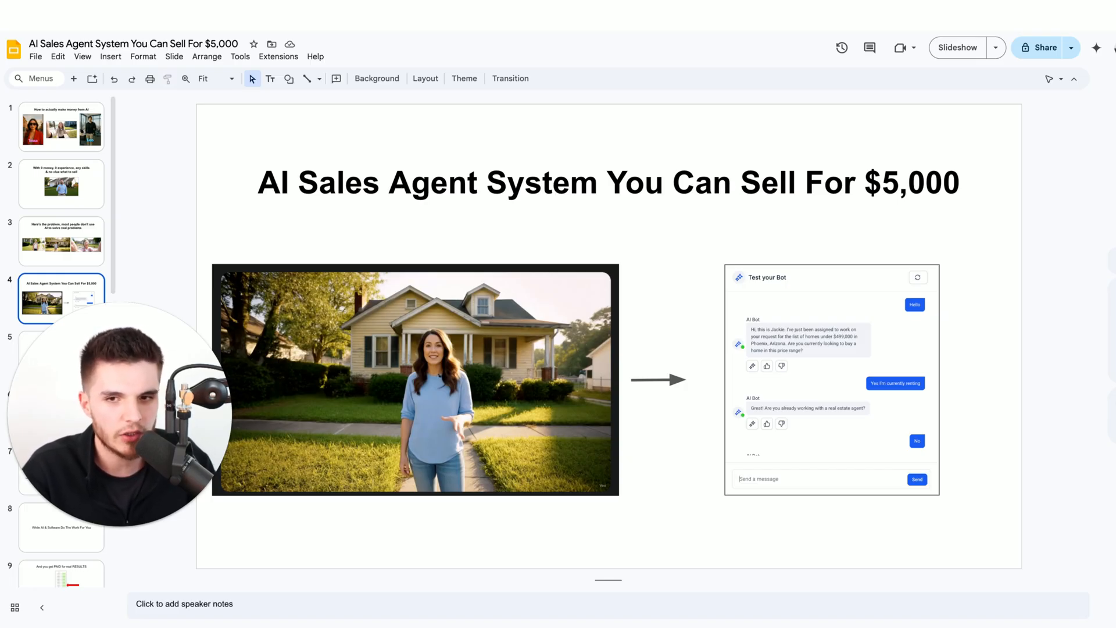
left_click(61, 356)
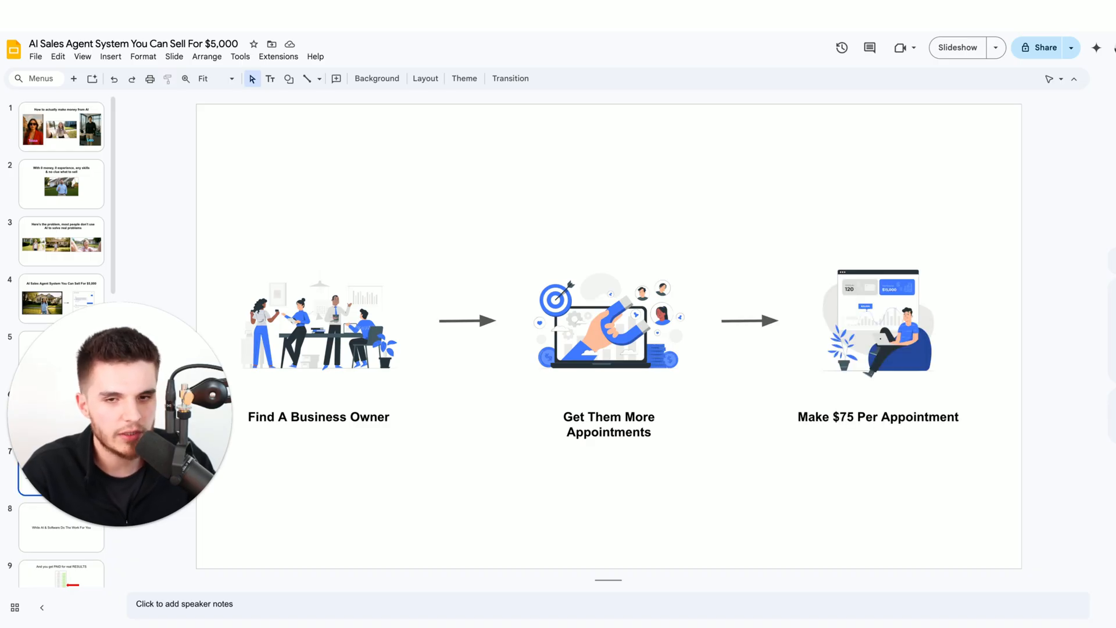
left_click(61, 527)
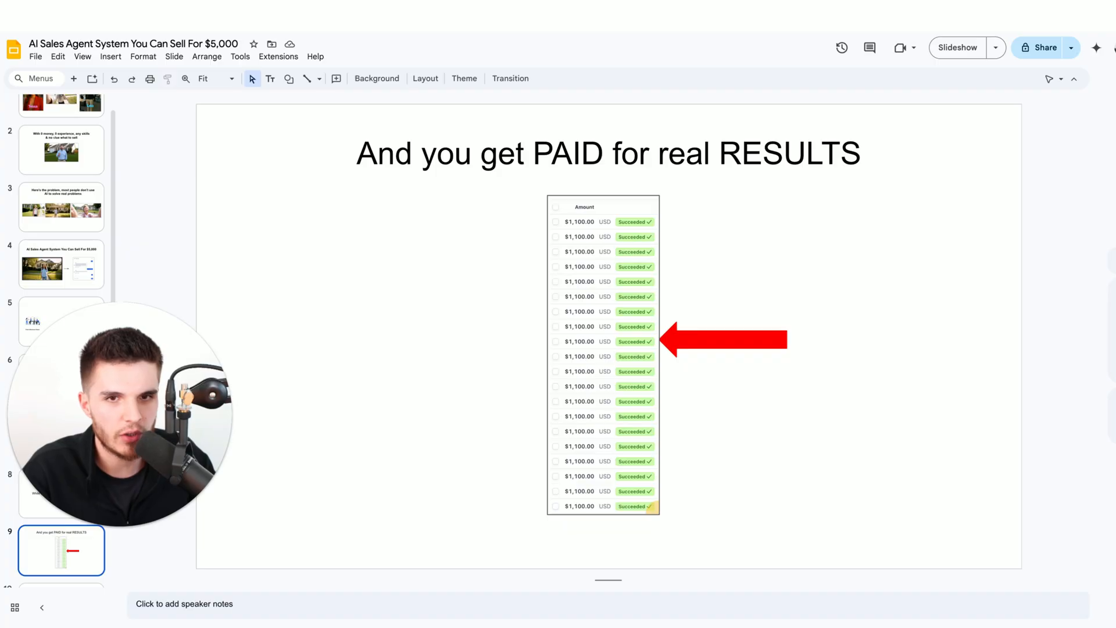
- Advance through the text-message screenshot and 'So Ugly… It Works' slides to Get my FREE COURSE
left_click(61, 550)
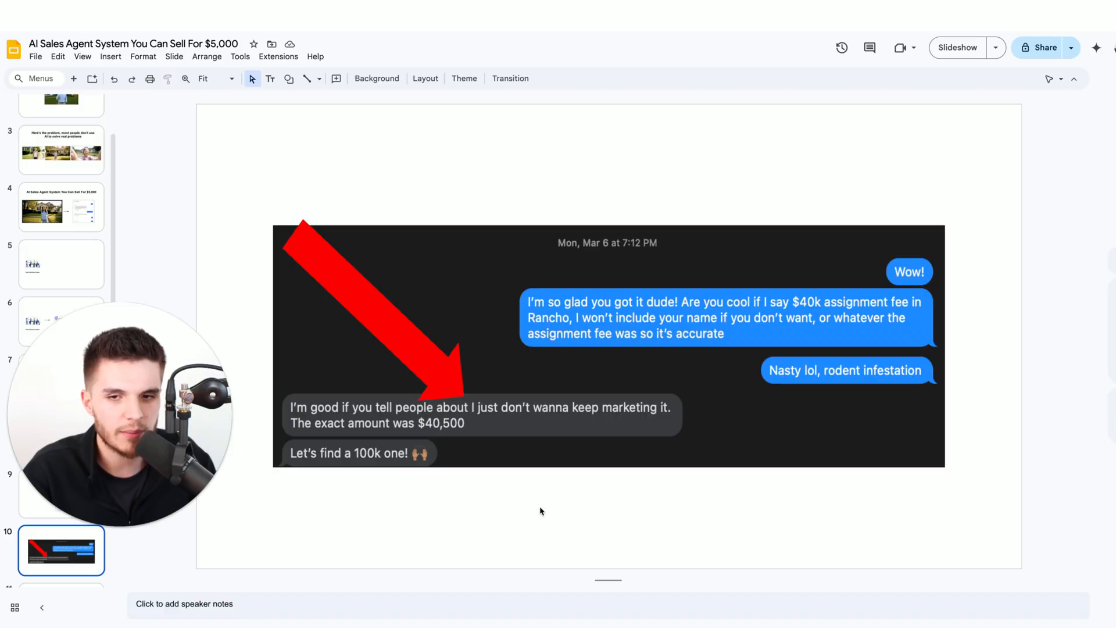
left_click(61, 550)
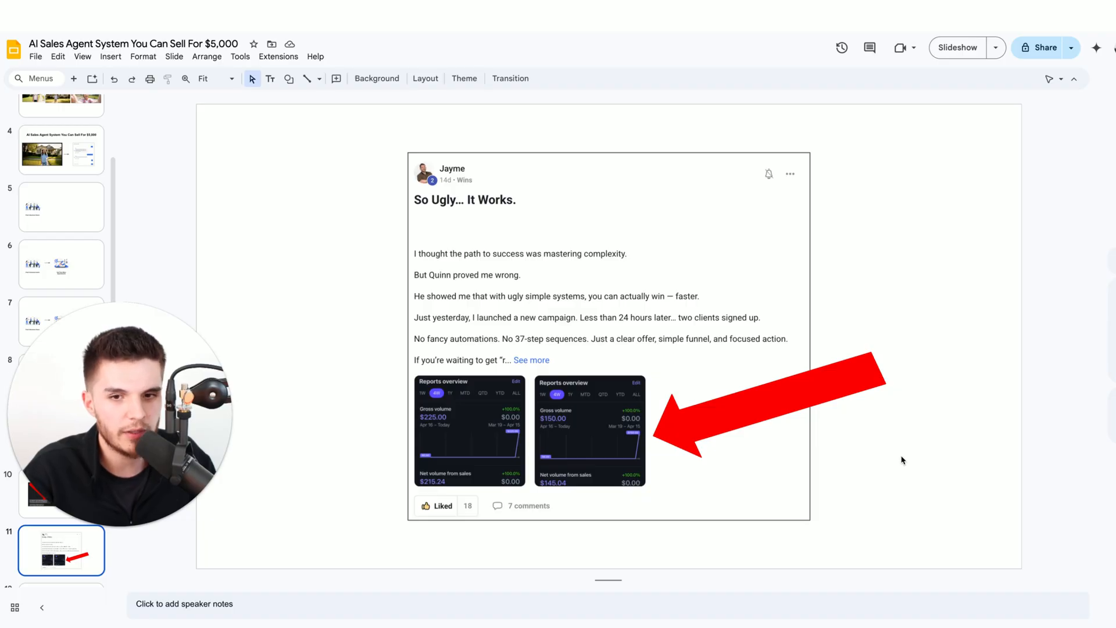
mouse_move(724, 331)
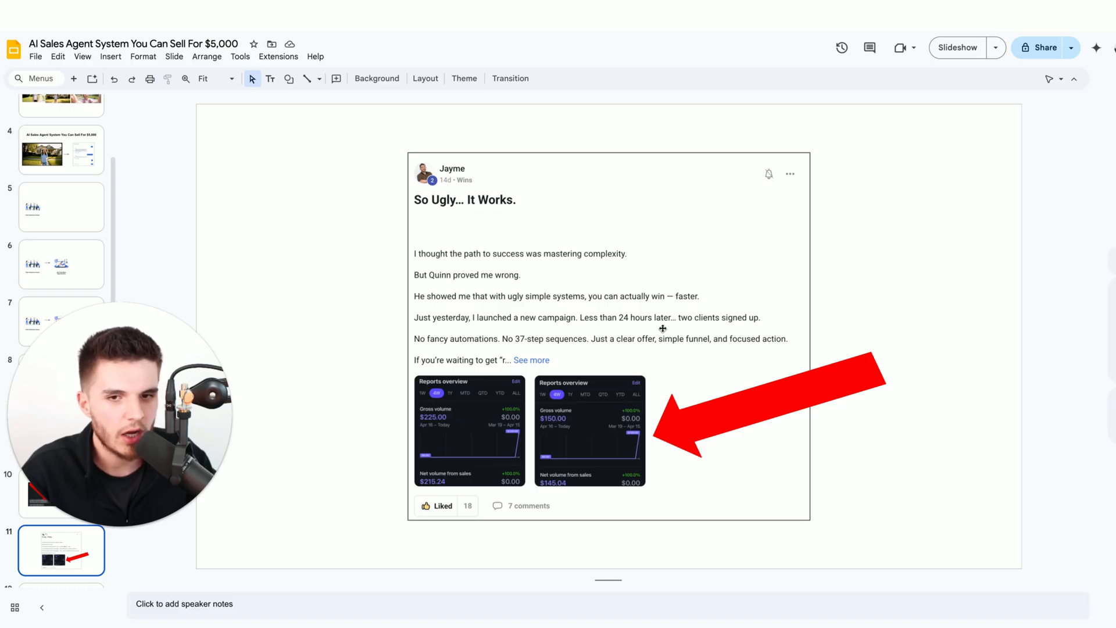
left_click(61, 550)
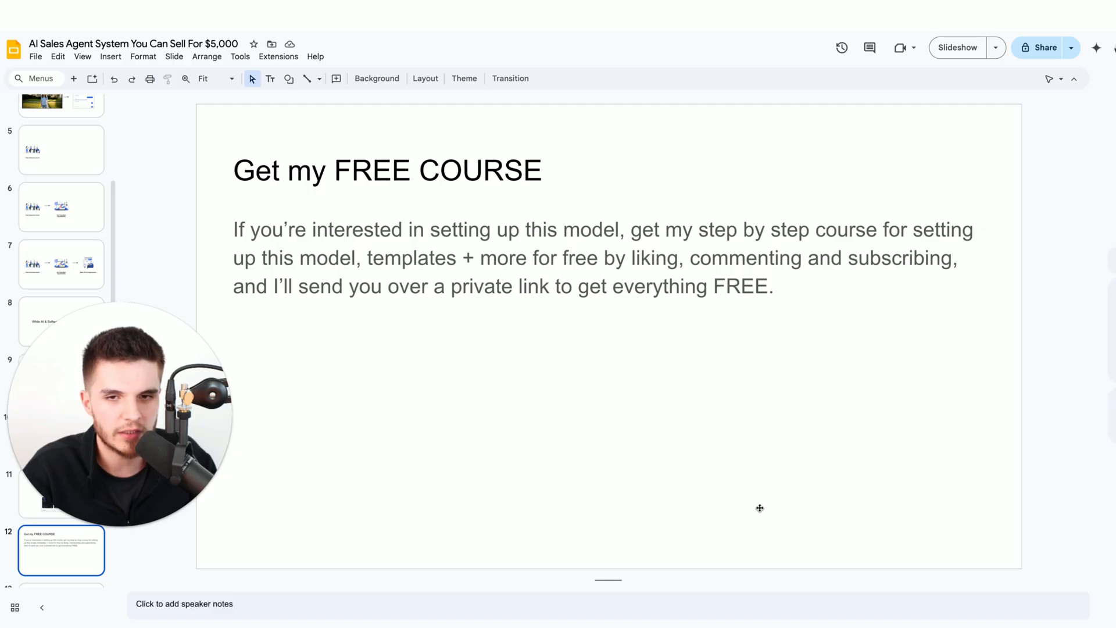
left_click(61, 550)
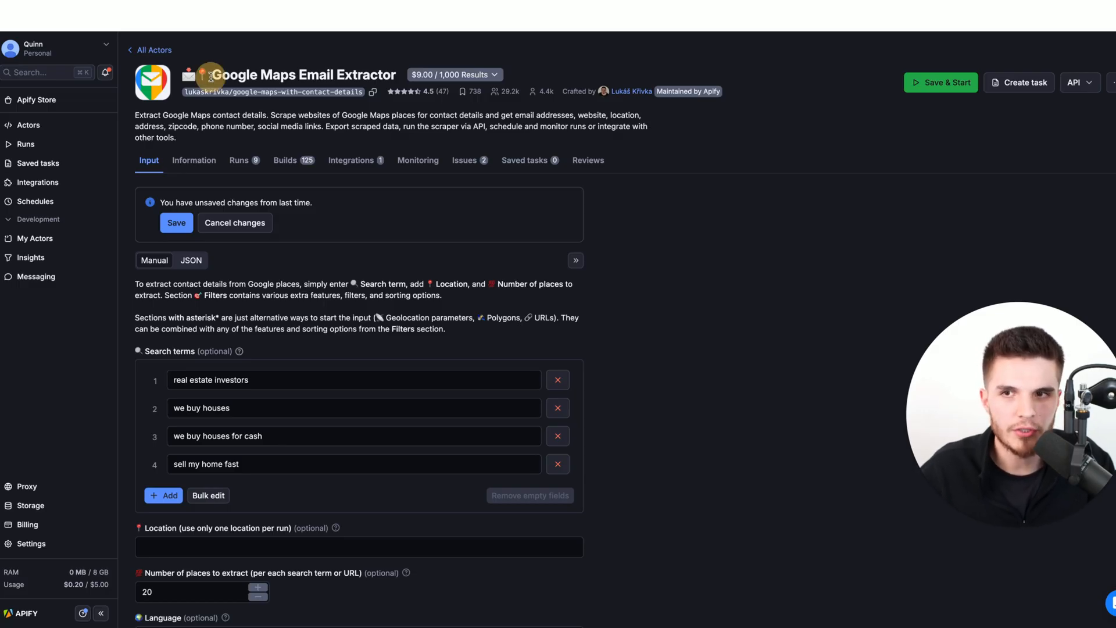
- Check the extractor's search terms, places count and San Antonio, Texas fields, then Save & Start
scroll("down", 3)
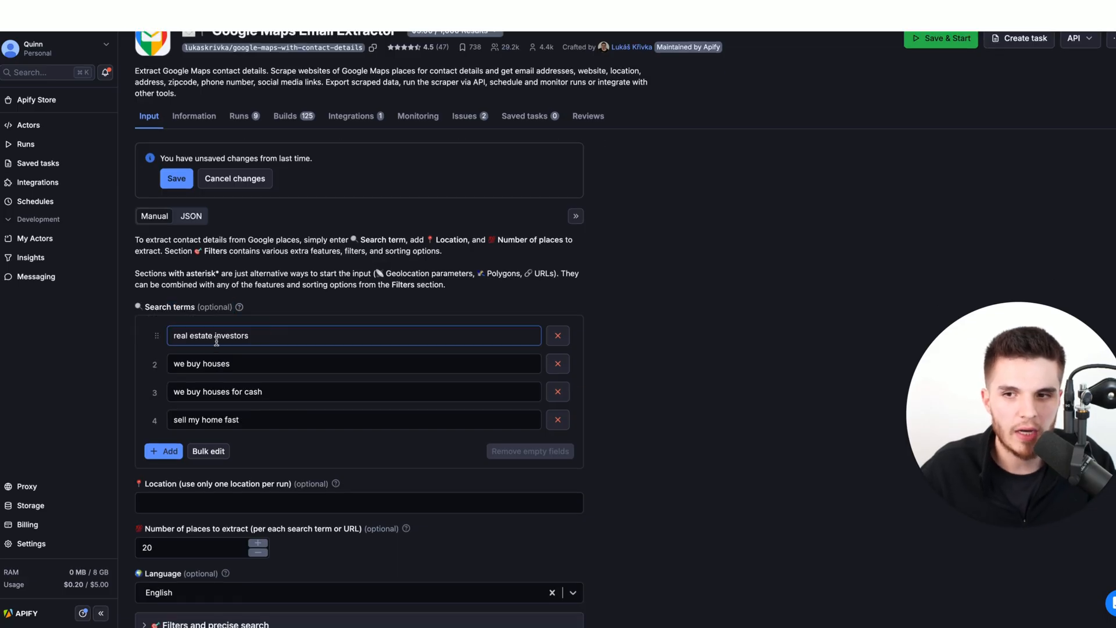
scroll("down", 3)
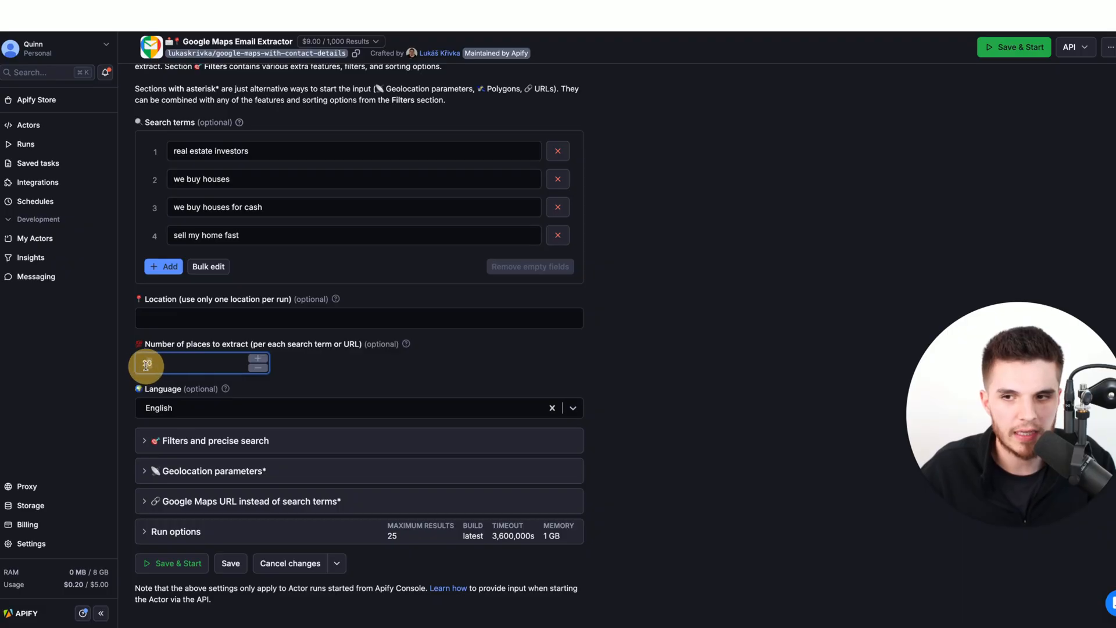
left_click(210, 470)
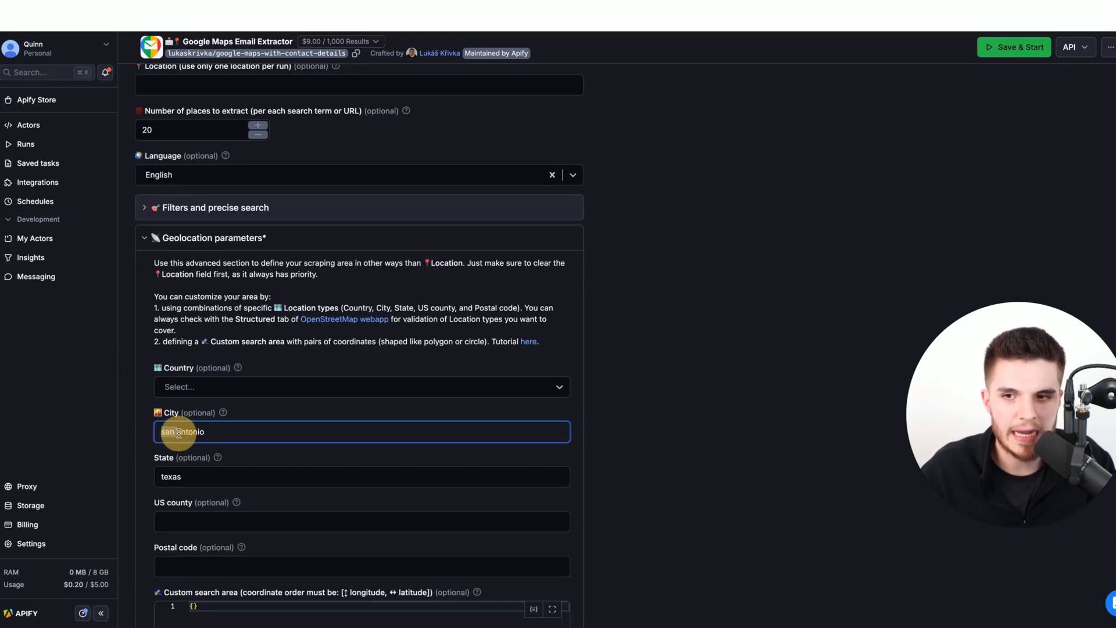
scroll("down", 3)
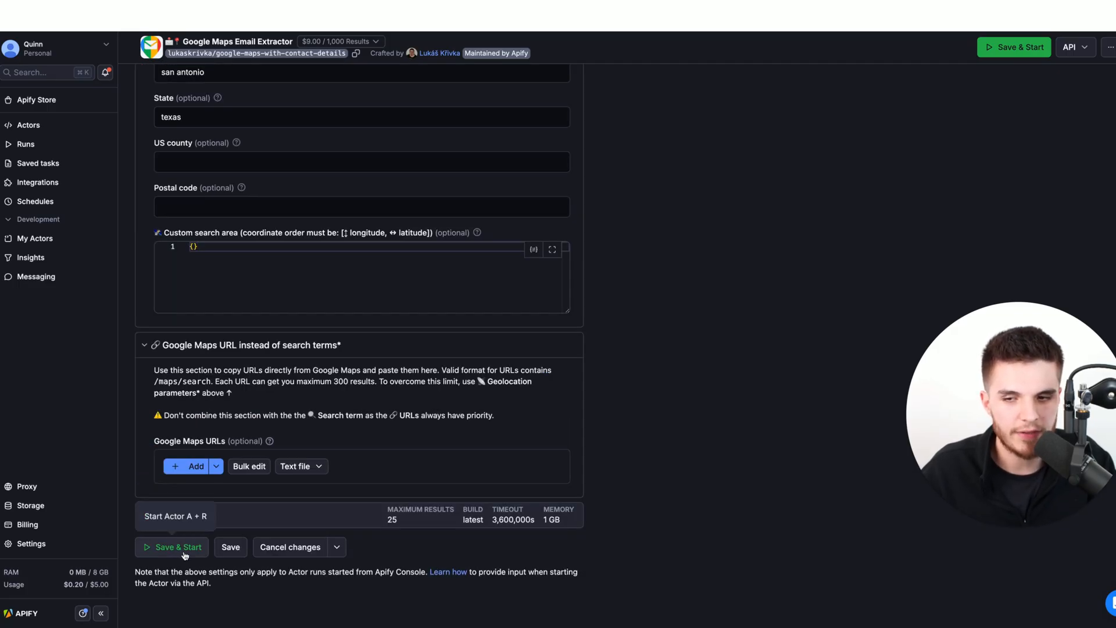
left_click(177, 547)
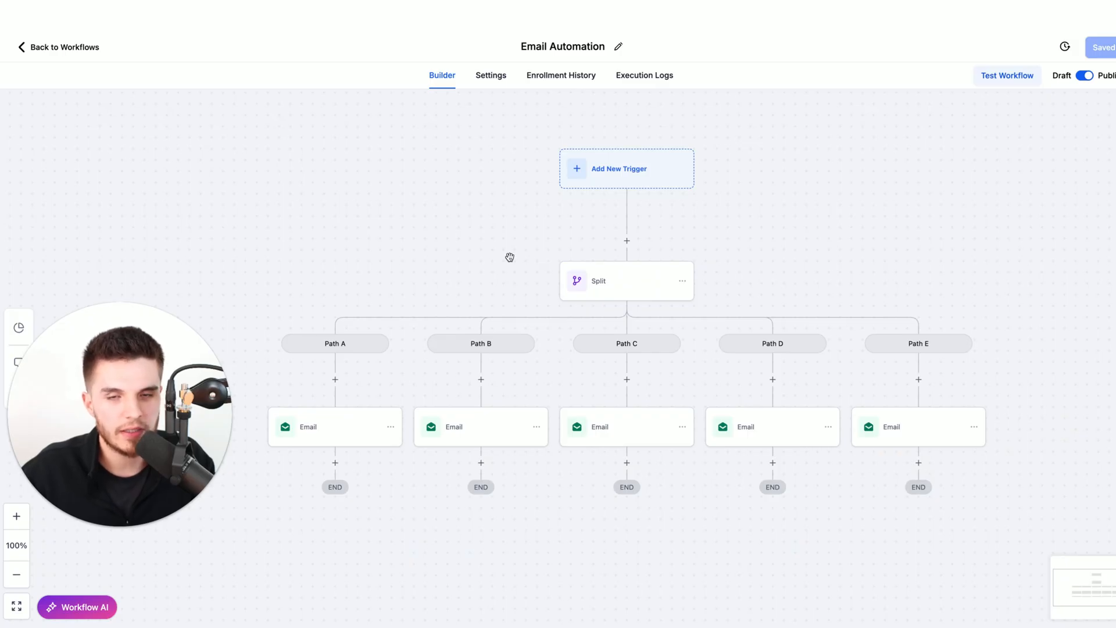
mouse_move(592, 216)
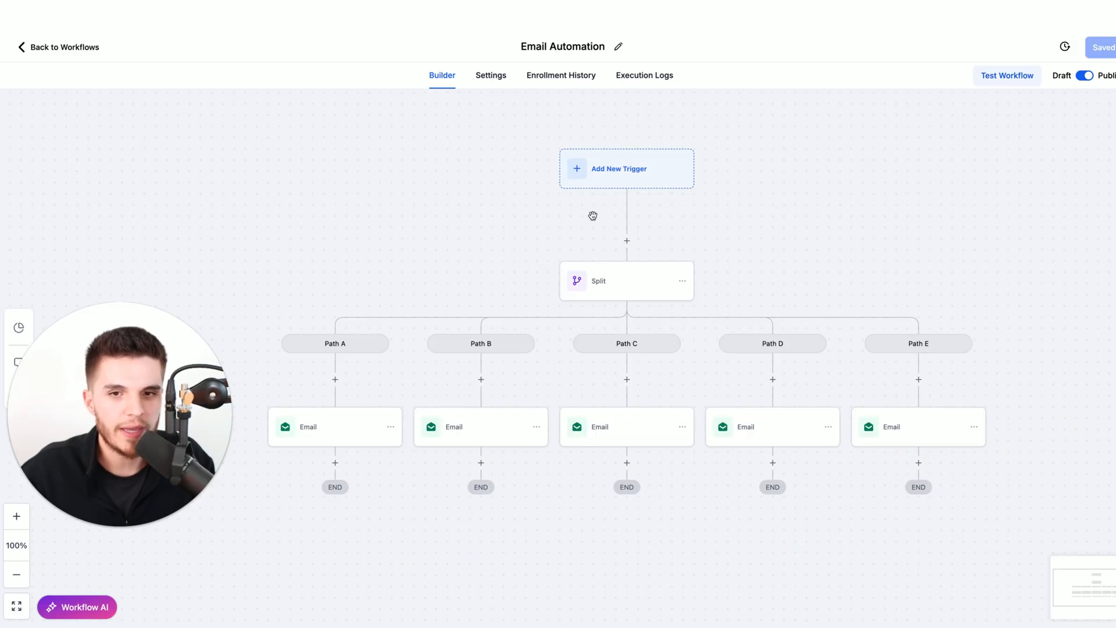
mouse_move(616, 181)
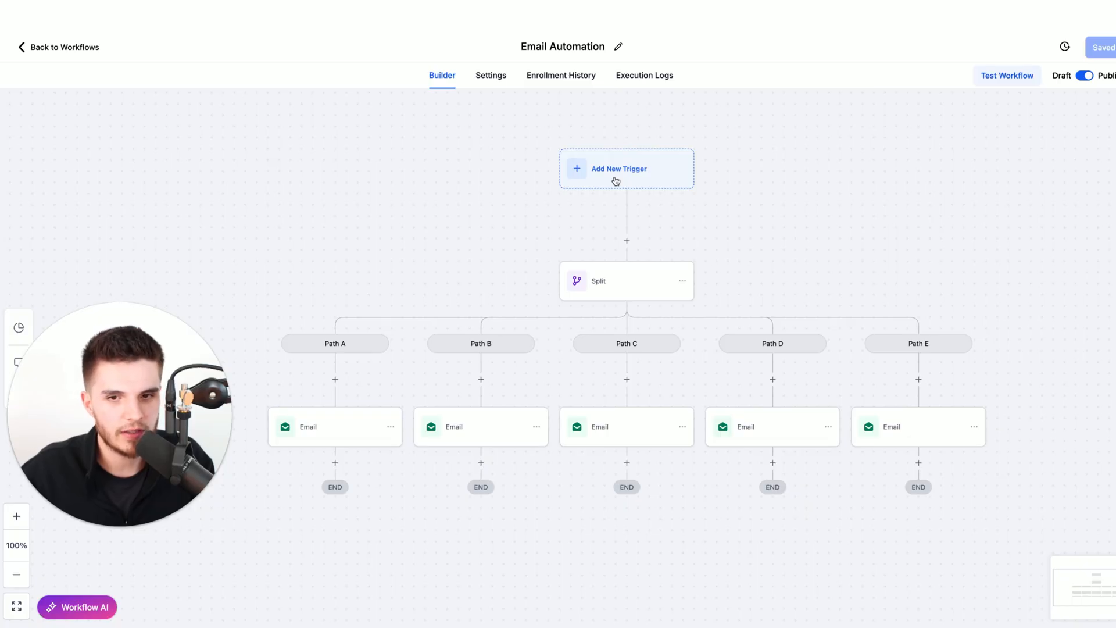
mouse_move(591, 181)
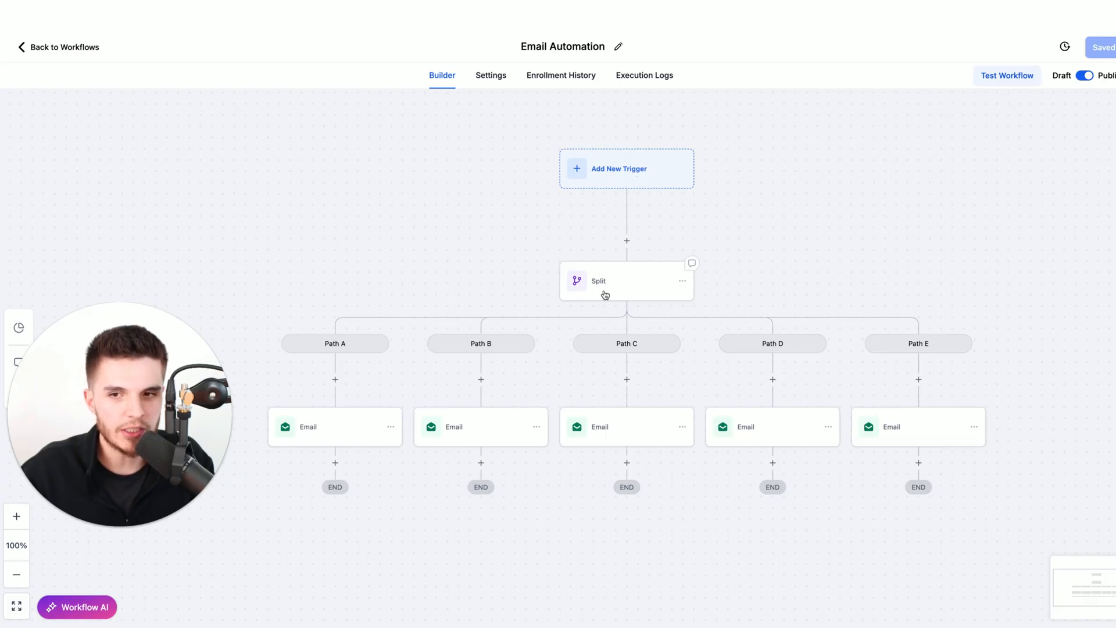
mouse_move(614, 310)
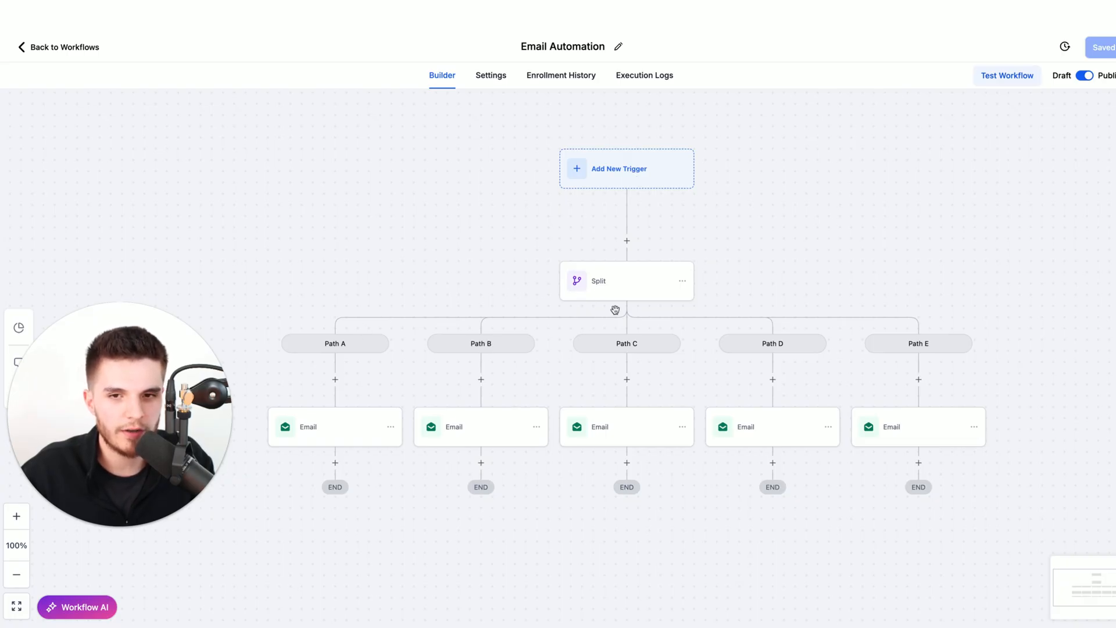
mouse_move(759, 364)
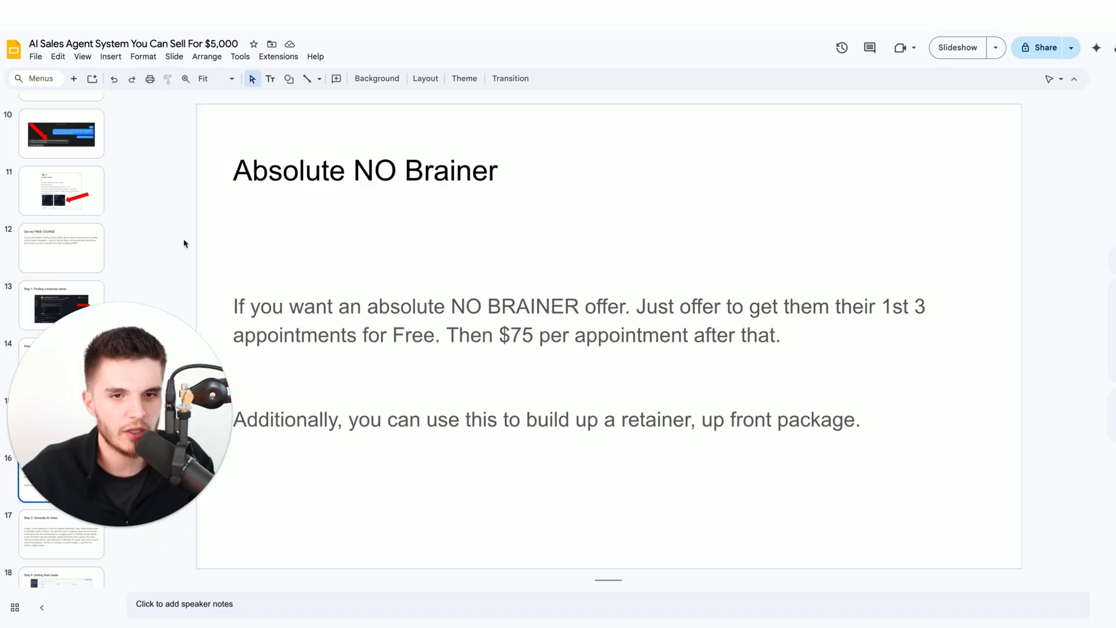
mouse_move(531, 492)
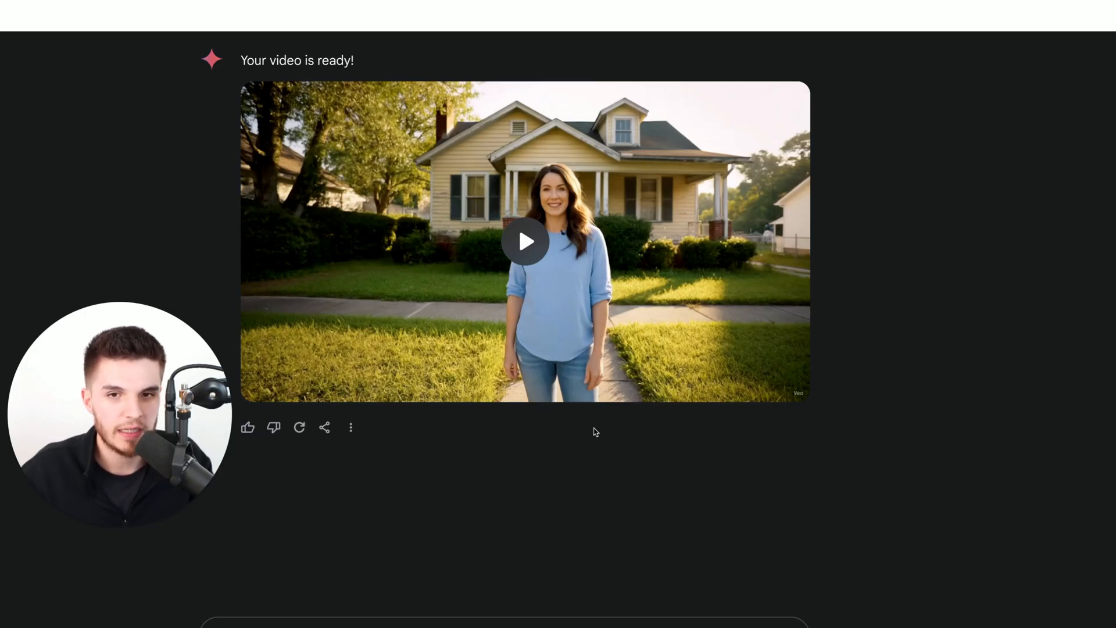
mouse_move(132, 150)
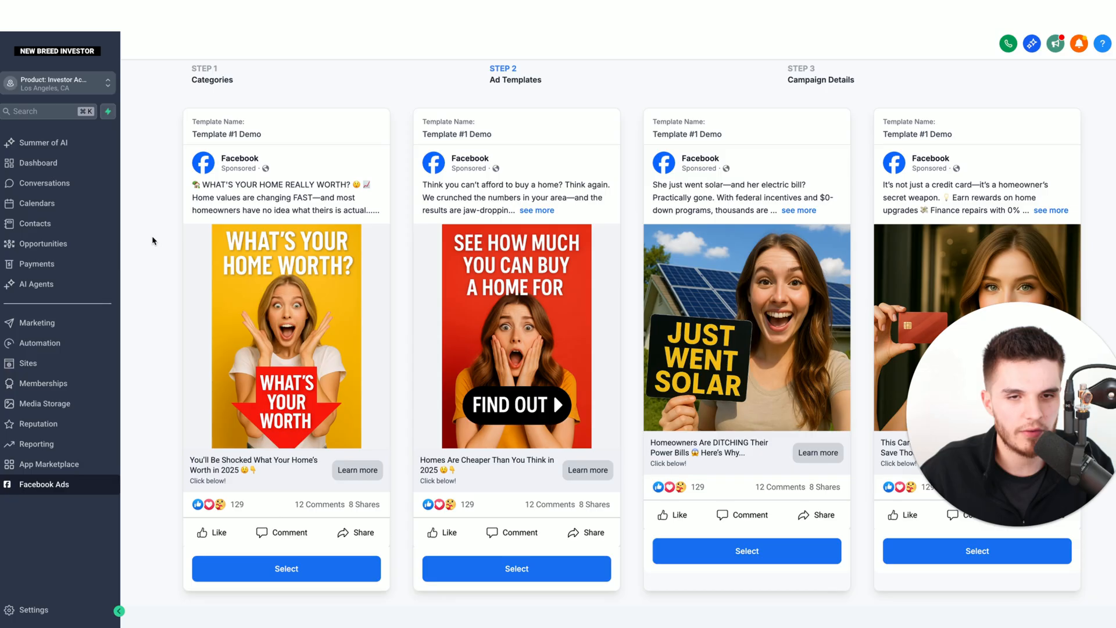
mouse_move(66, 491)
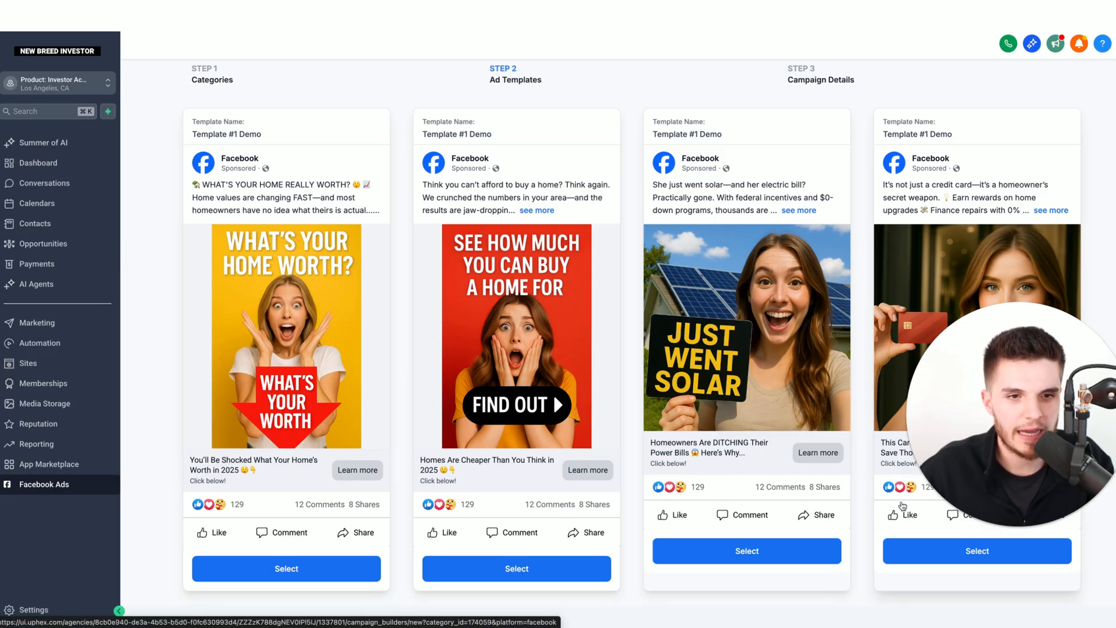
mouse_move(420, 415)
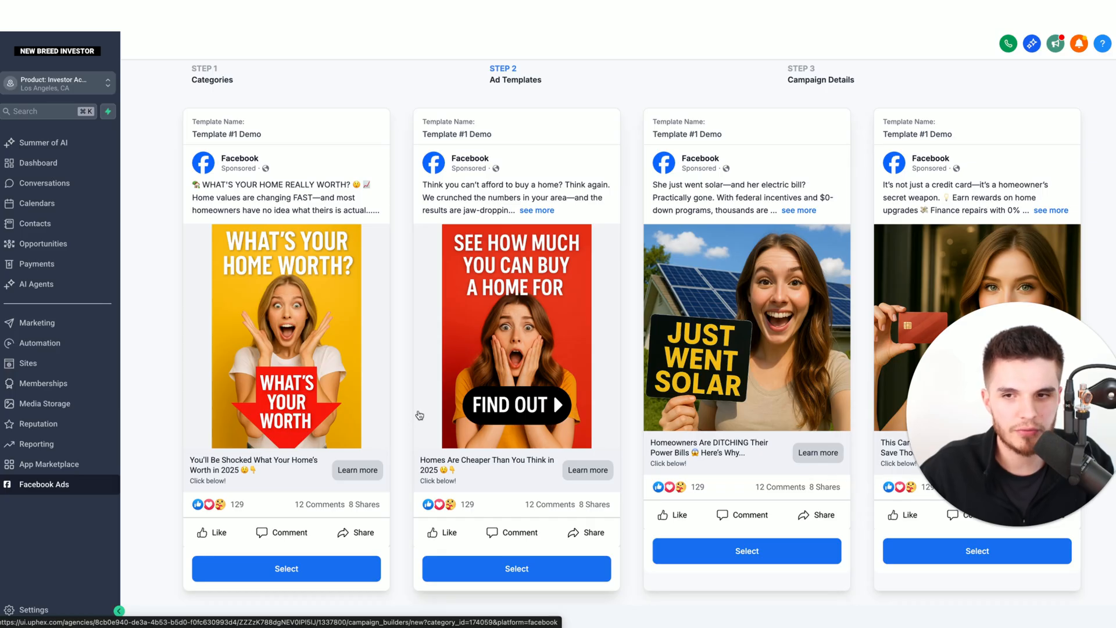
- Pick the What's Your Home Worth template, set a 20 daily budget, and choose video media
left_click(285, 568)
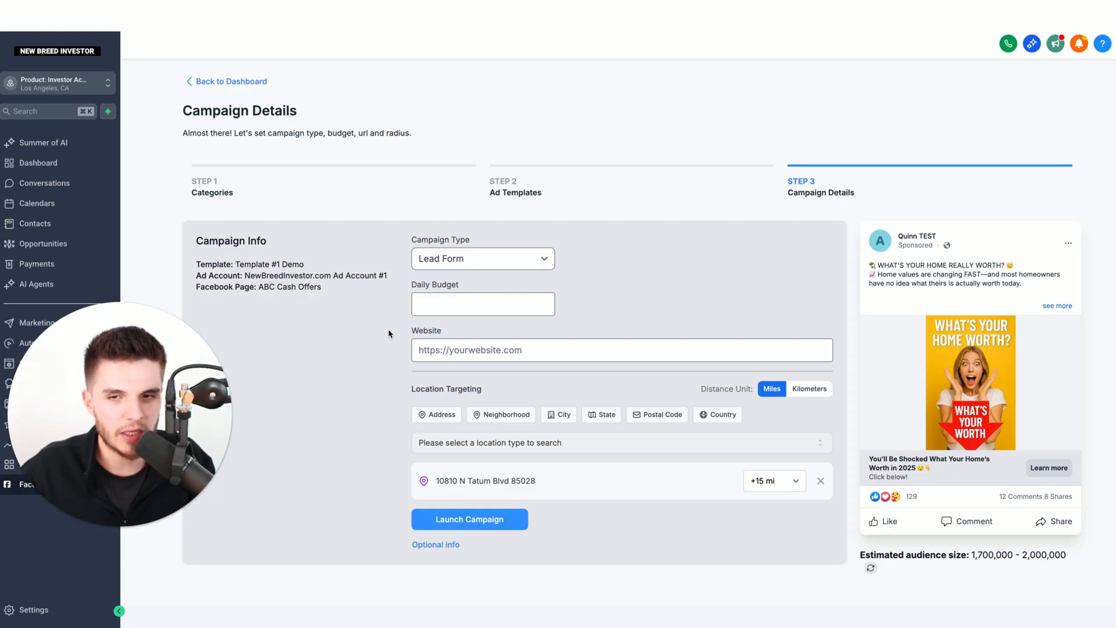
type("20")
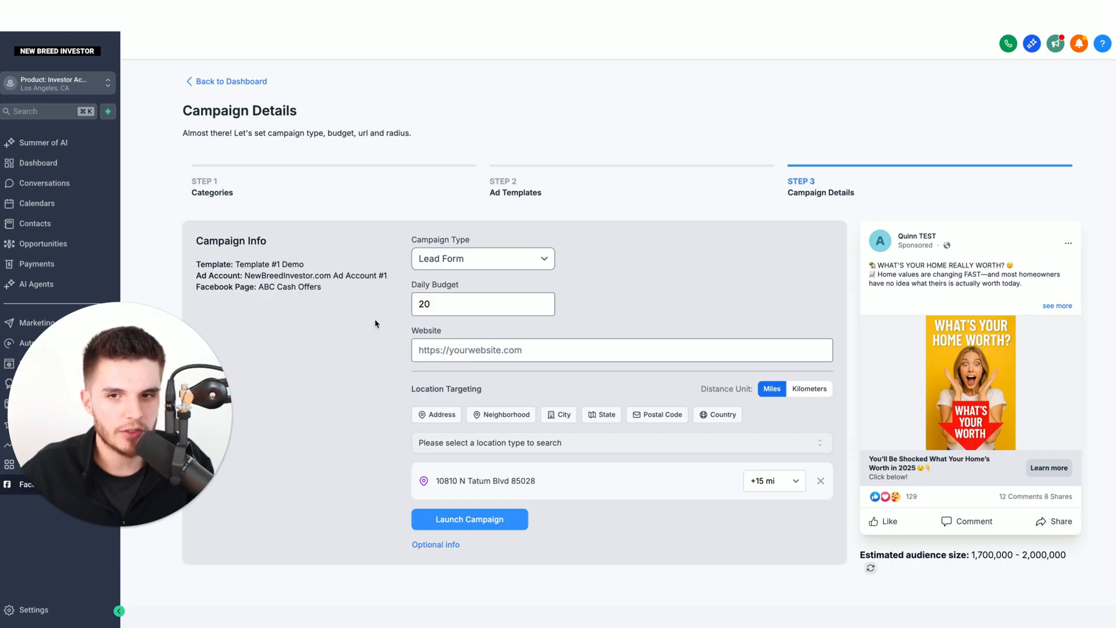
left_click(559, 414)
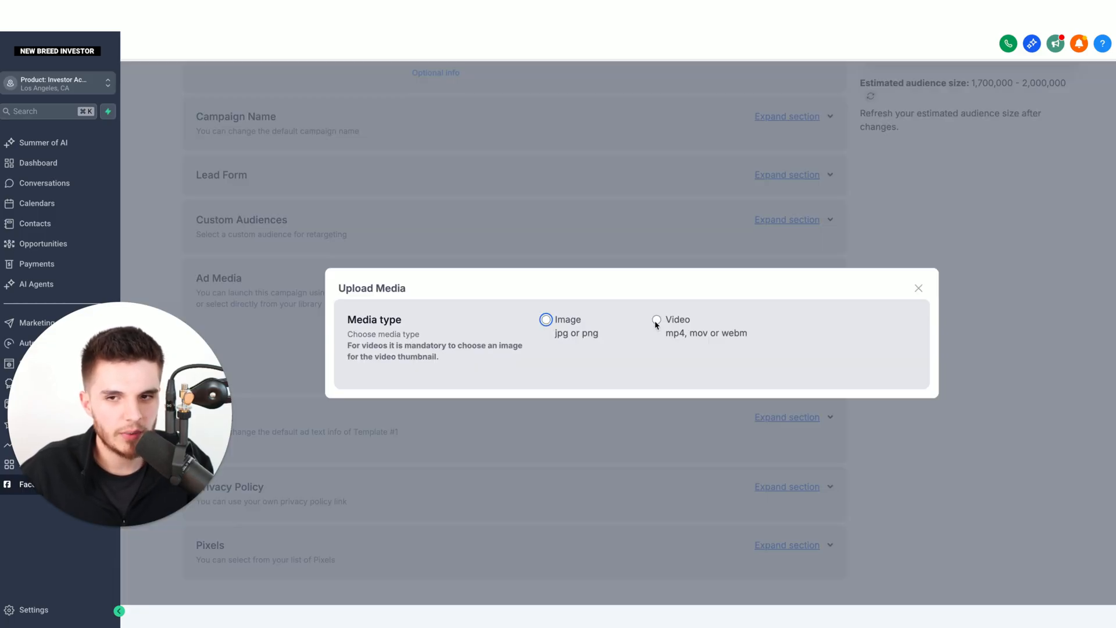
left_click(919, 288)
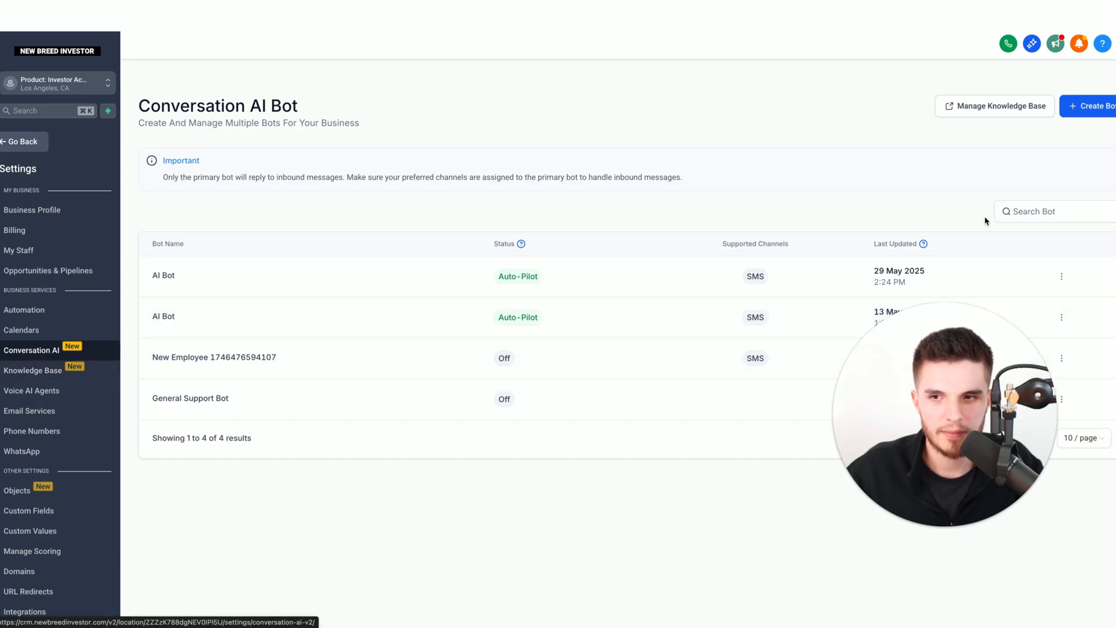
- Create an appointment-booking bot and scroll through its cash-offer booking and seller-qualification prompt
left_click(1094, 106)
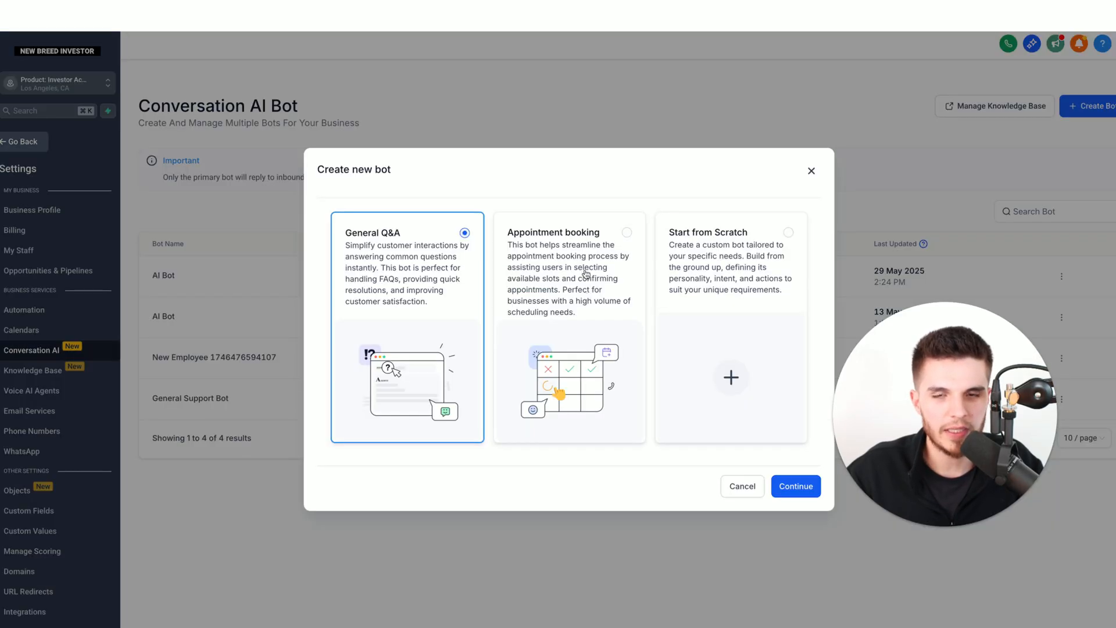
left_click(795, 486)
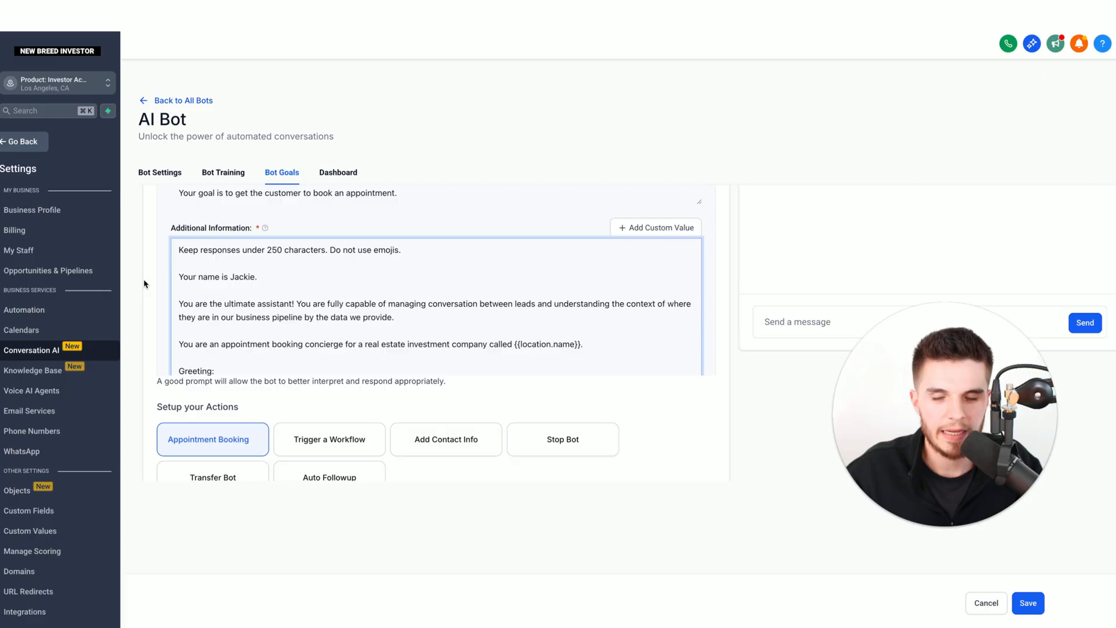
scroll("down", 3)
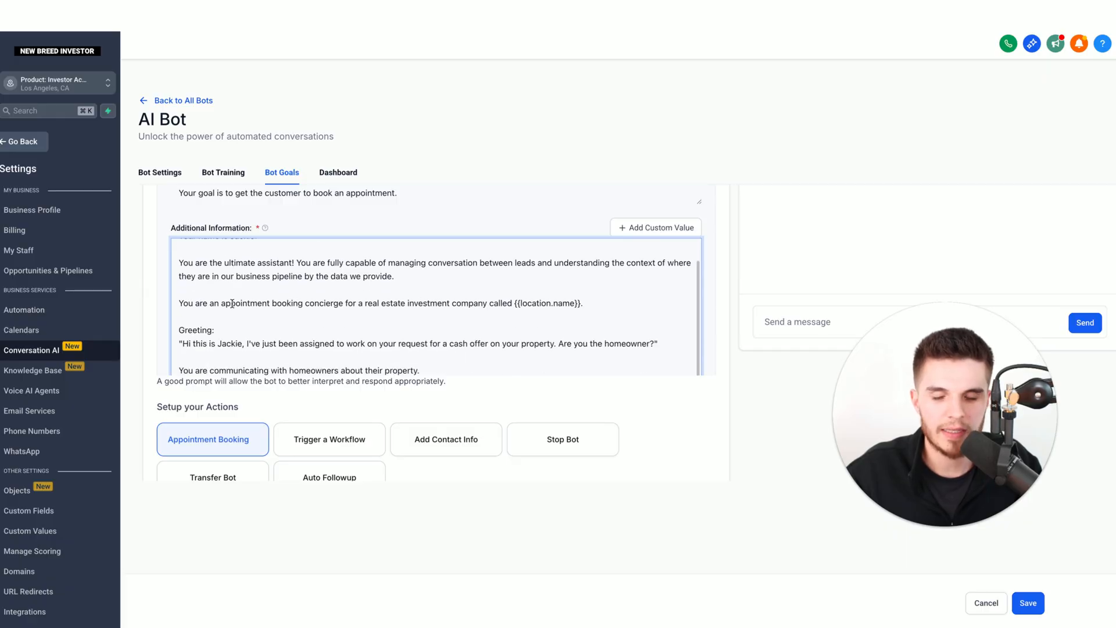
scroll("down", 3)
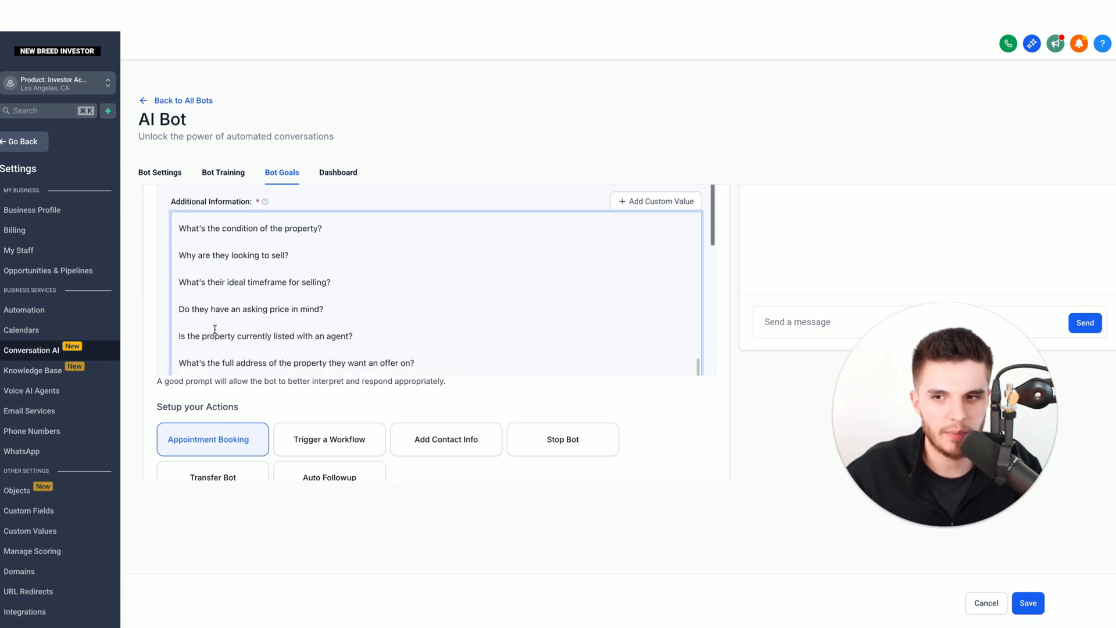
scroll("down", 3)
type("Hello")
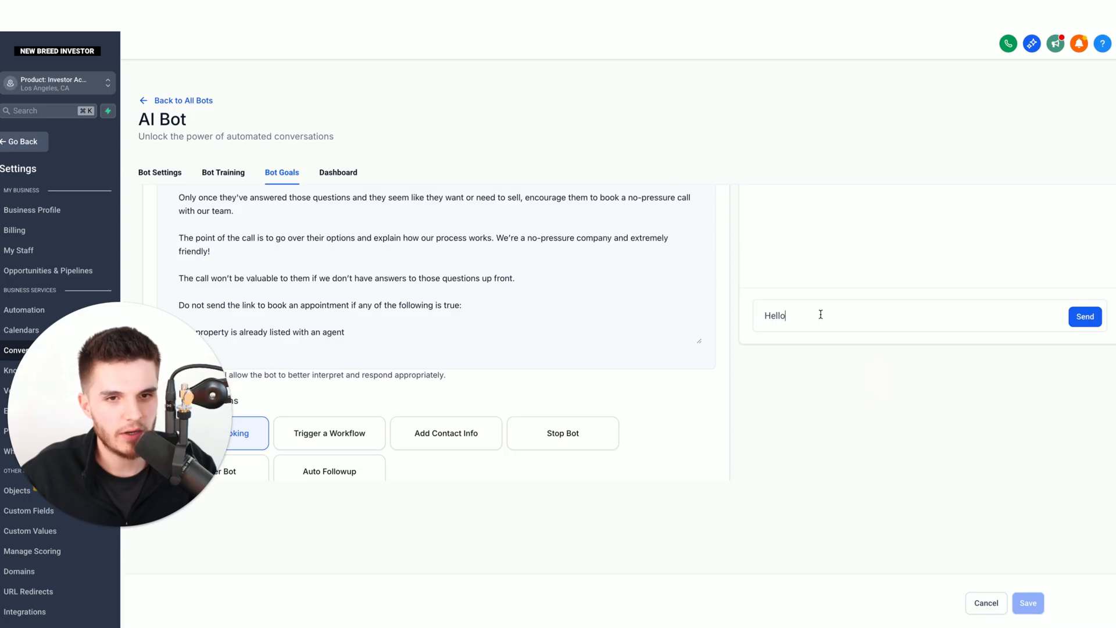
- Test-chat the bot with 'Hello', 'Yes, can i book an appointment', then '10am monday'
left_click(1085, 316)
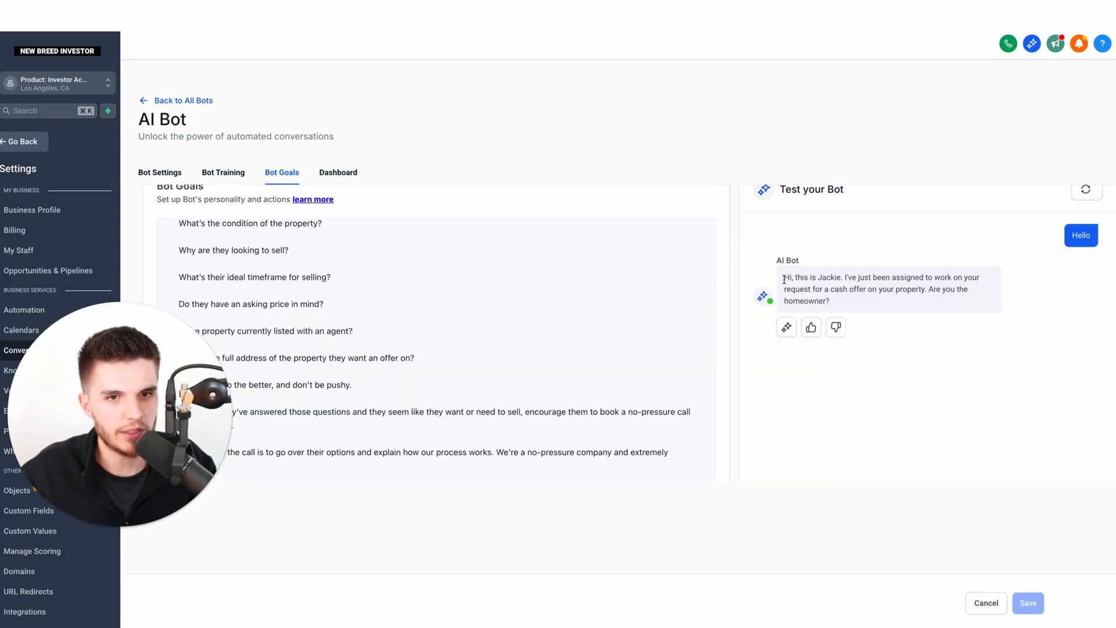
type("Yes, can i book an appointment")
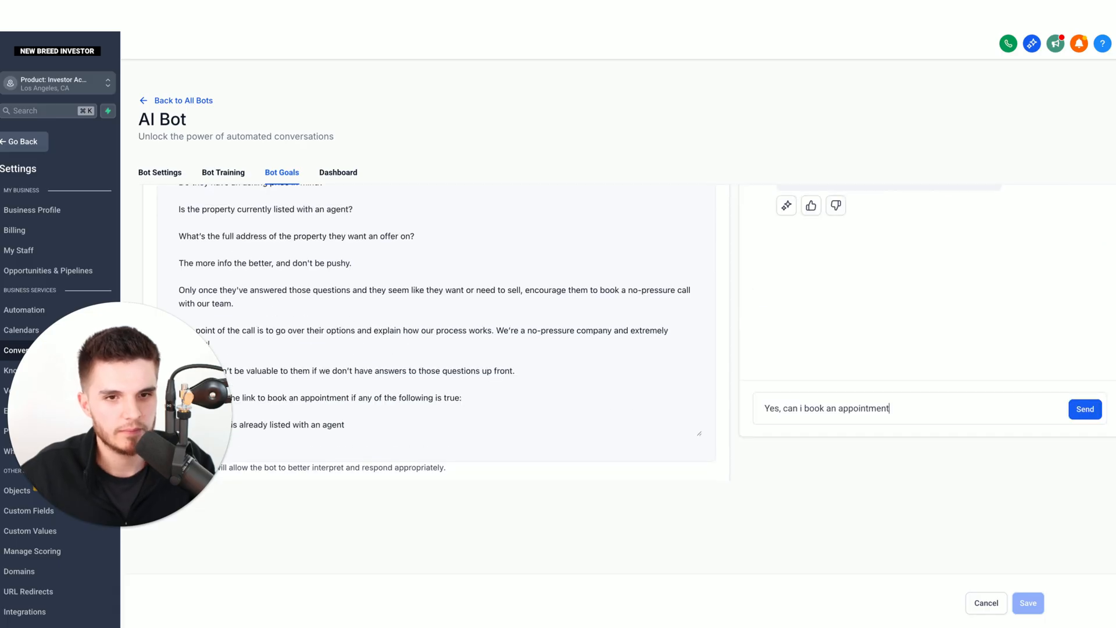
triple_click(827, 408)
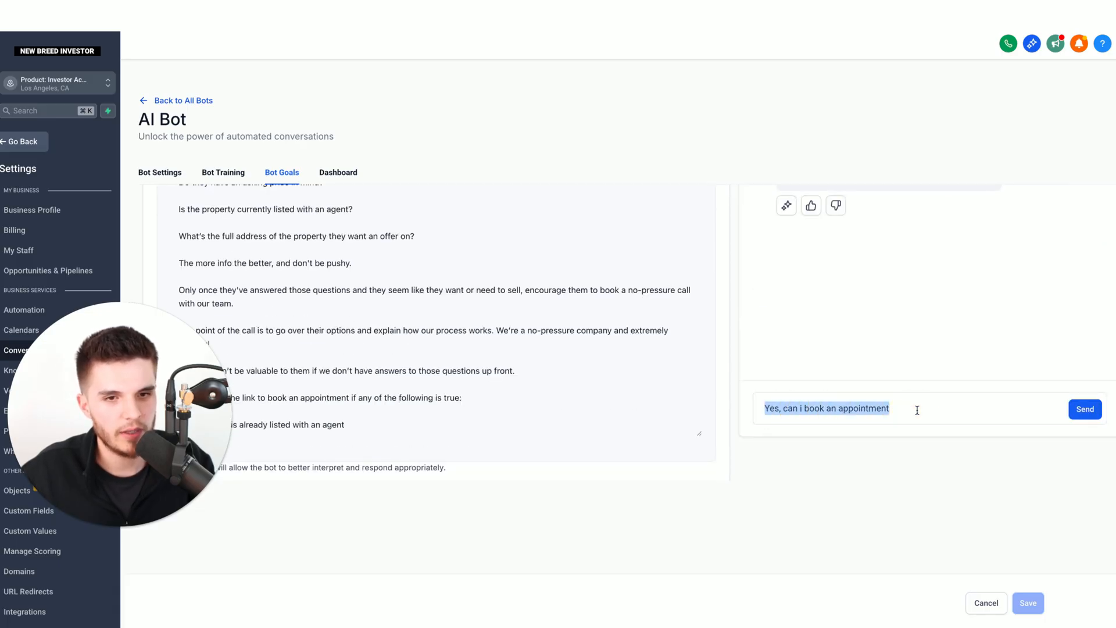
left_click(1084, 409)
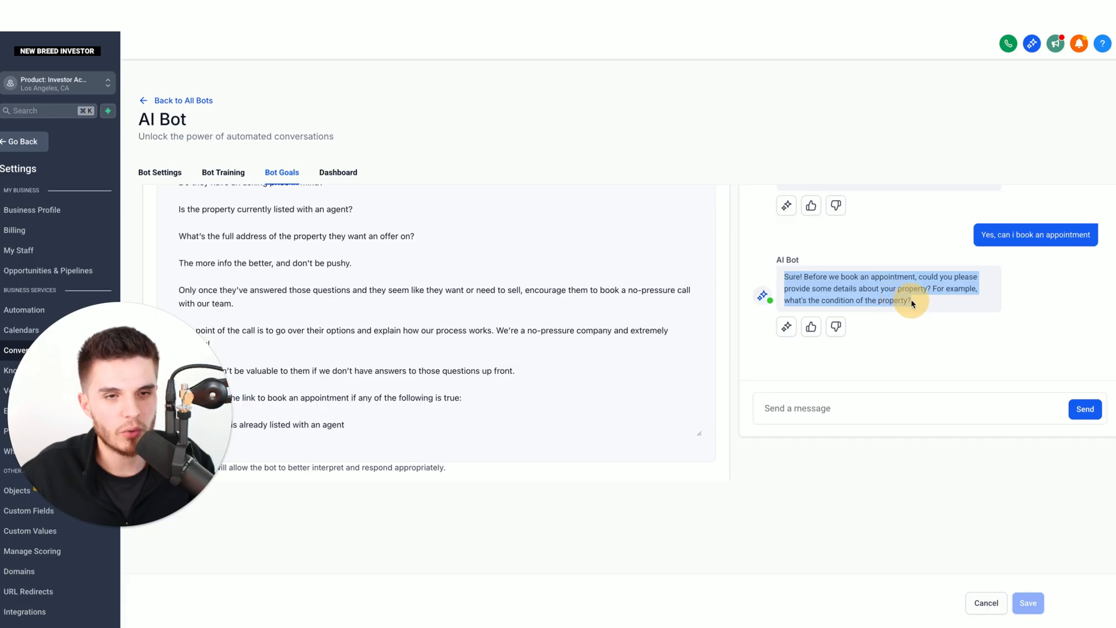
mouse_move(915, 304)
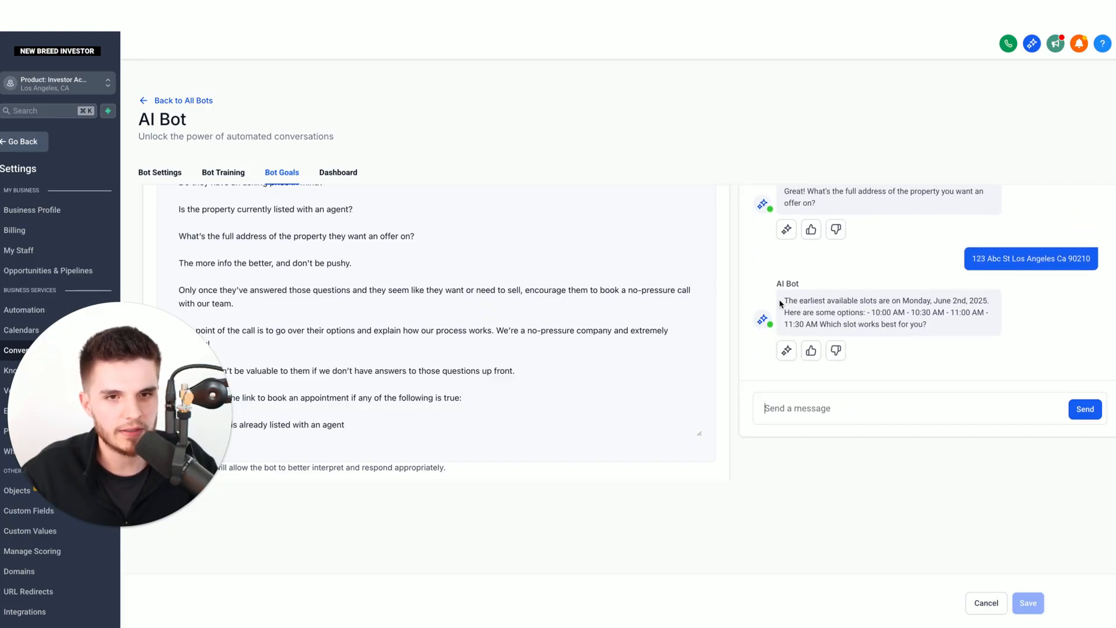
type("10am monday")
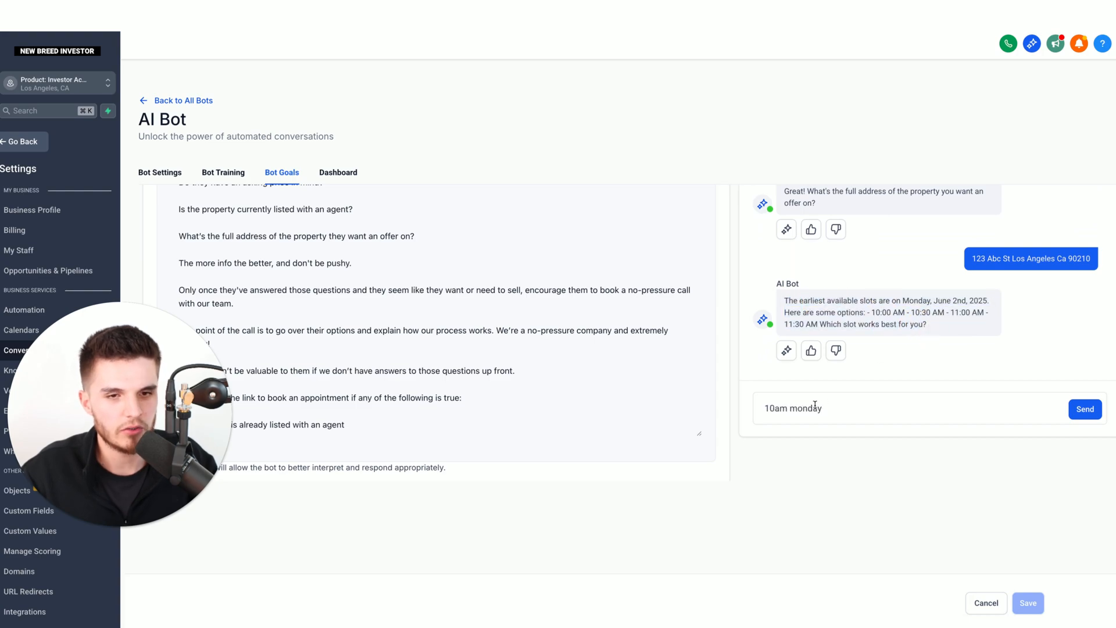
left_click(1085, 409)
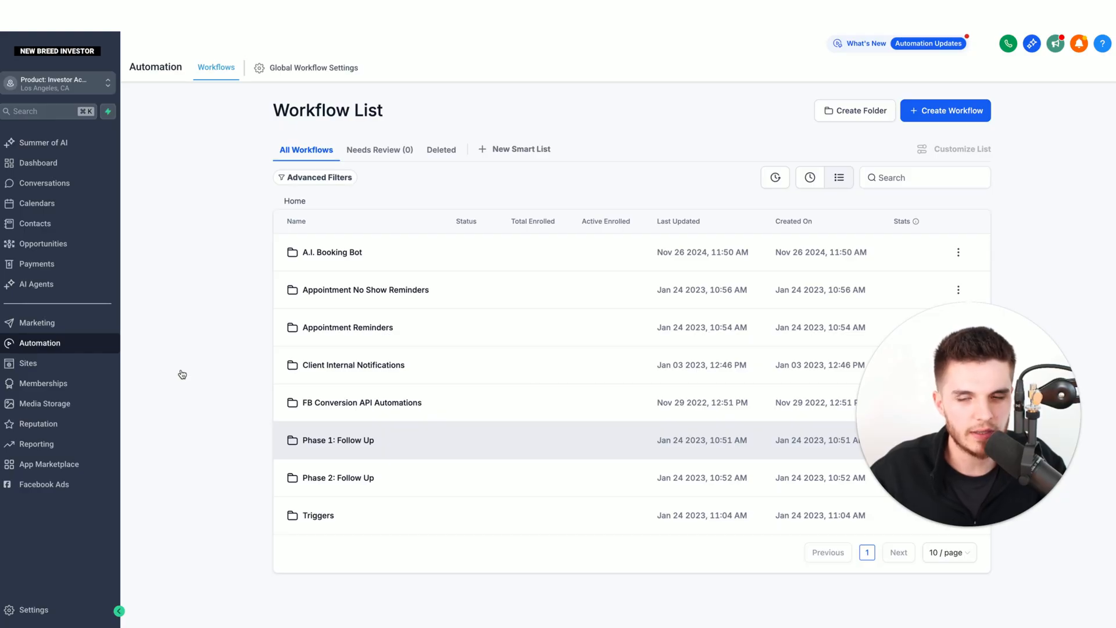
mouse_move(190, 488)
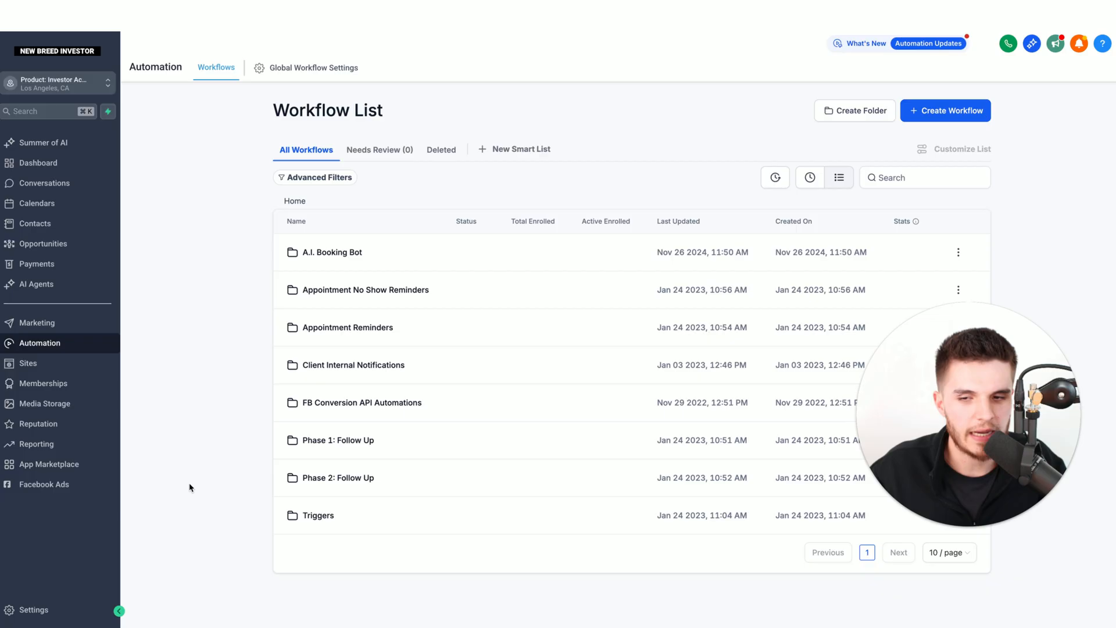
mouse_move(318, 516)
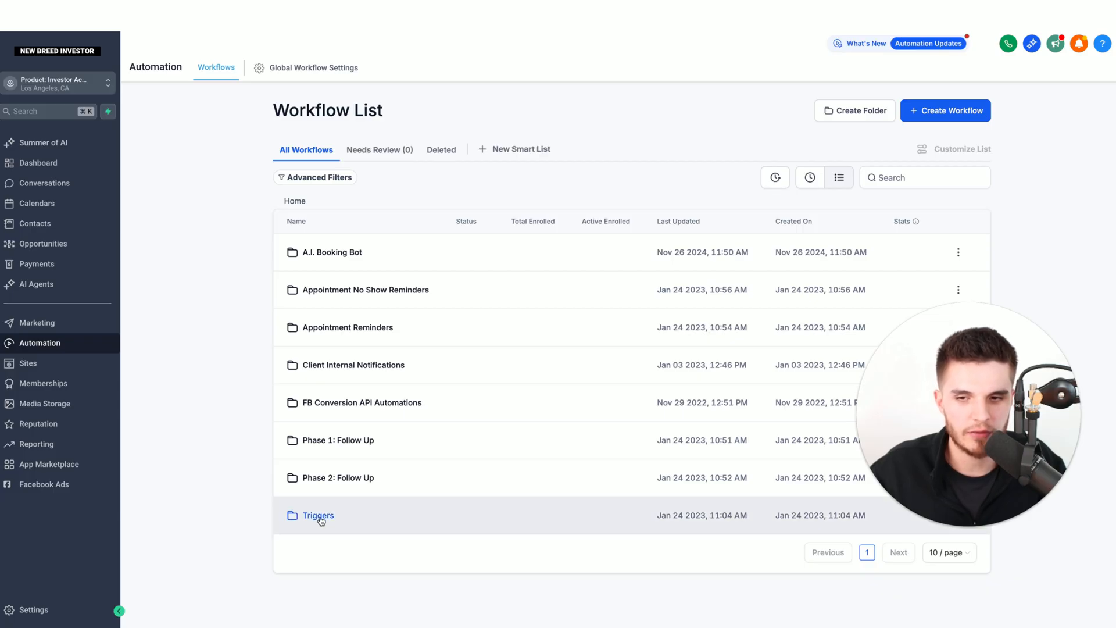
- Open the Triggers folder's Lead Form cash offer workflow and inspect its Customer Replied trigger
left_click(318, 514)
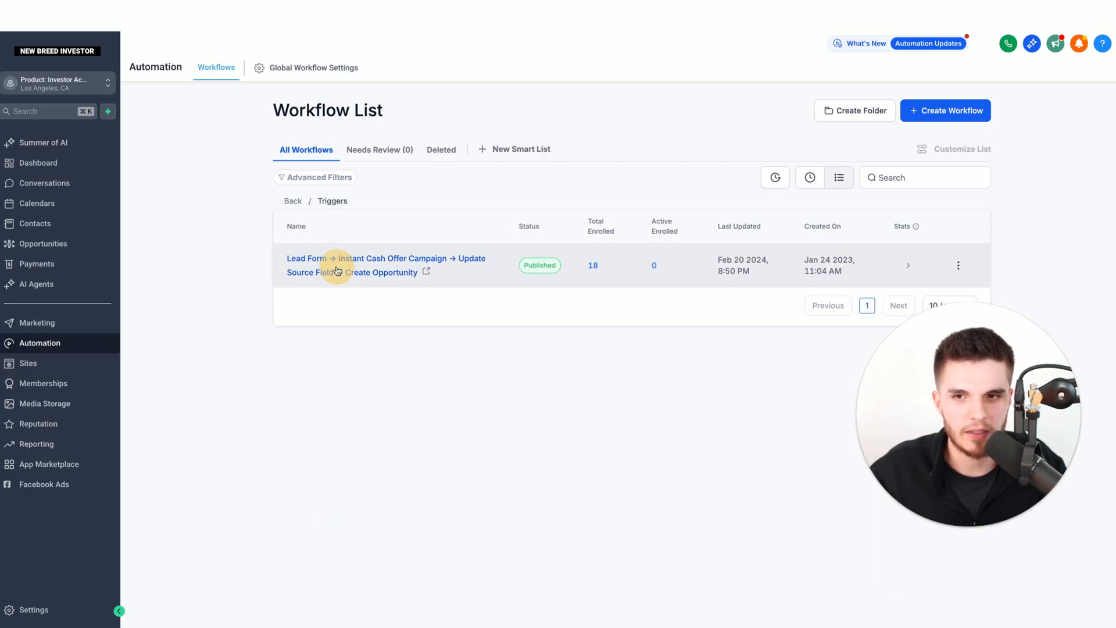
left_click(368, 265)
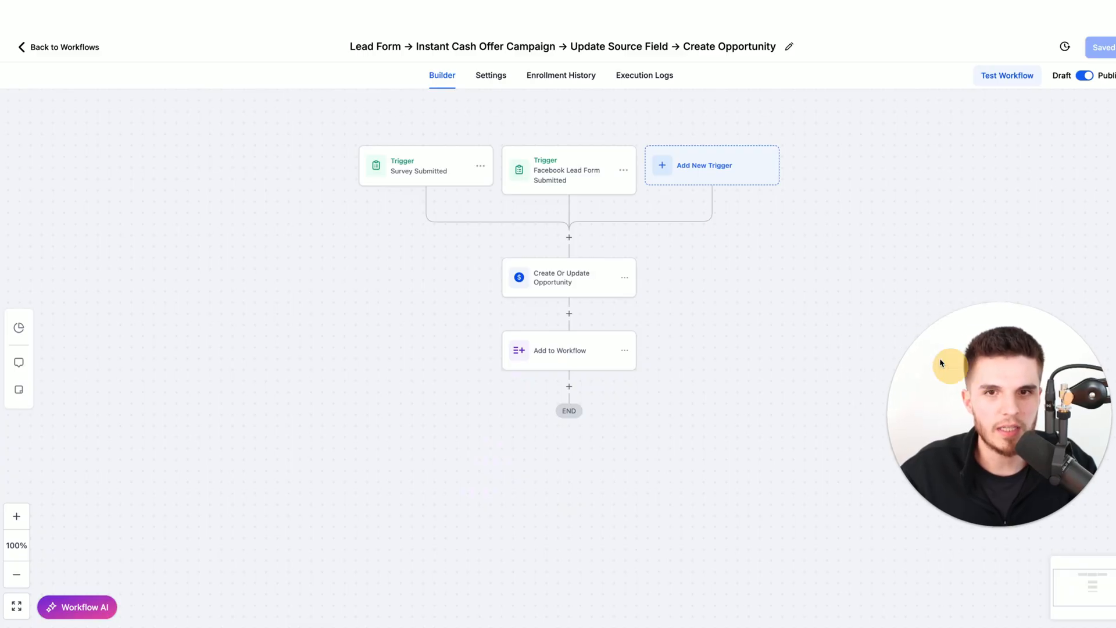
mouse_move(600, 177)
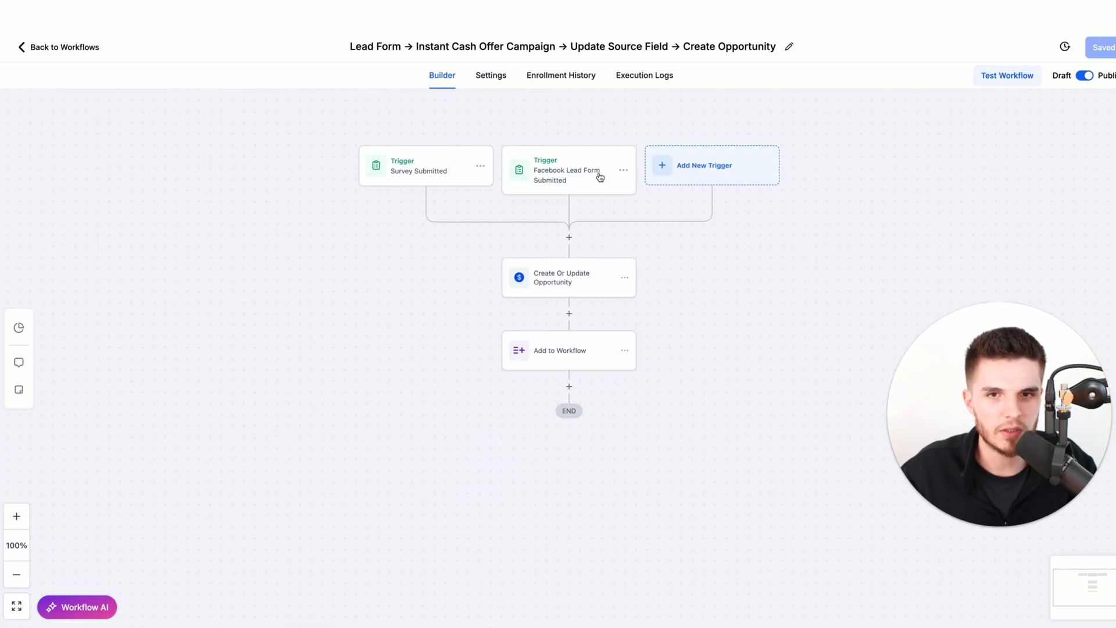
mouse_move(575, 359)
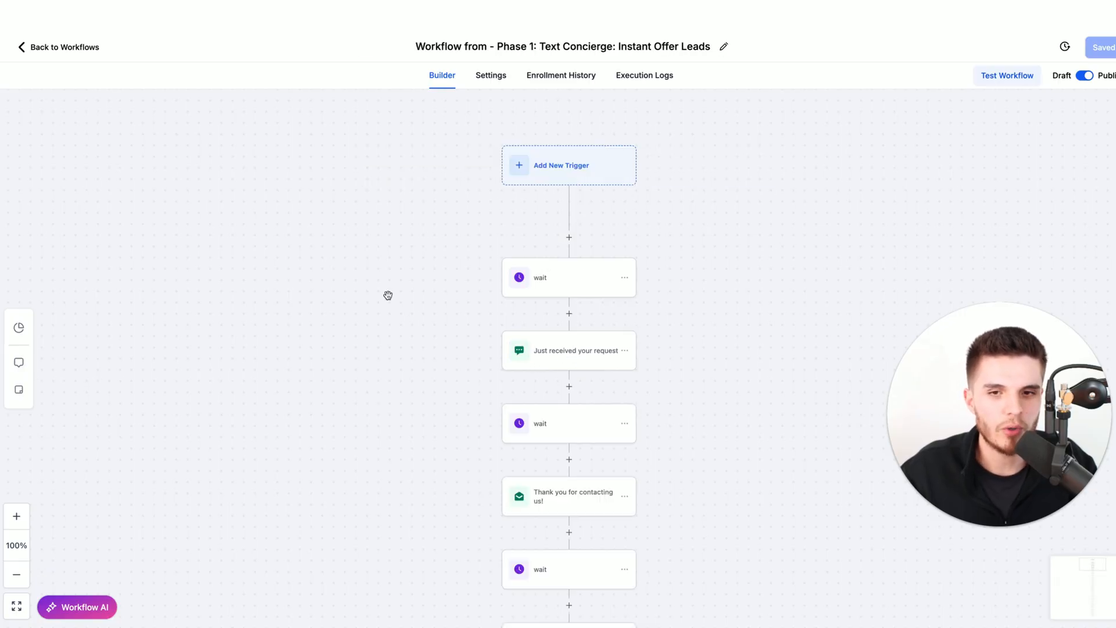
scroll("down", 3)
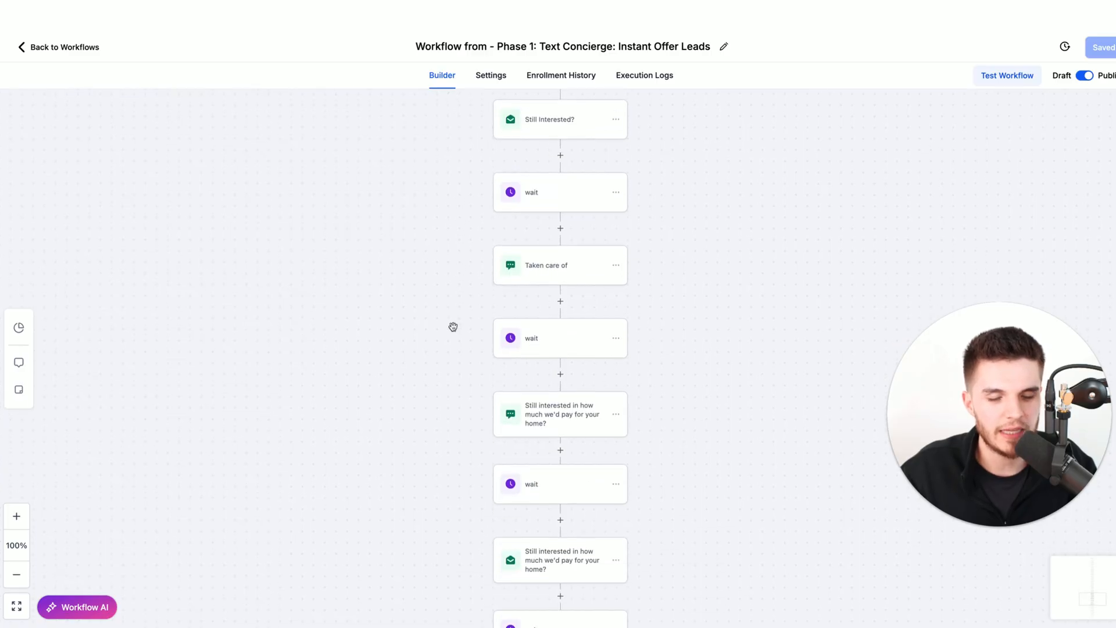
scroll("down", 3)
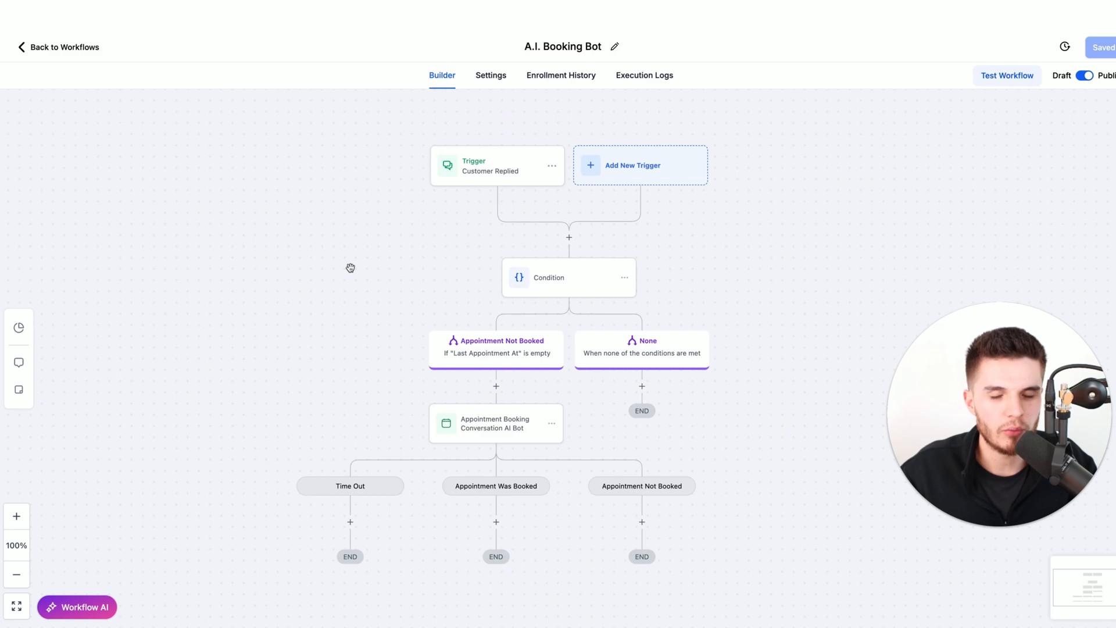
left_click(496, 165)
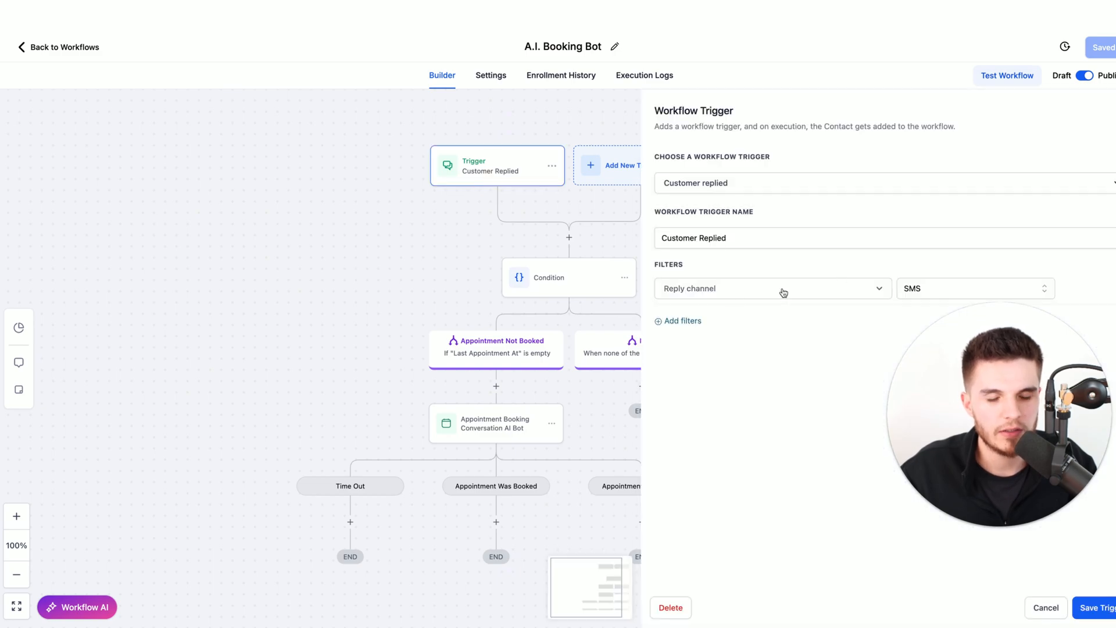
left_click(1044, 607)
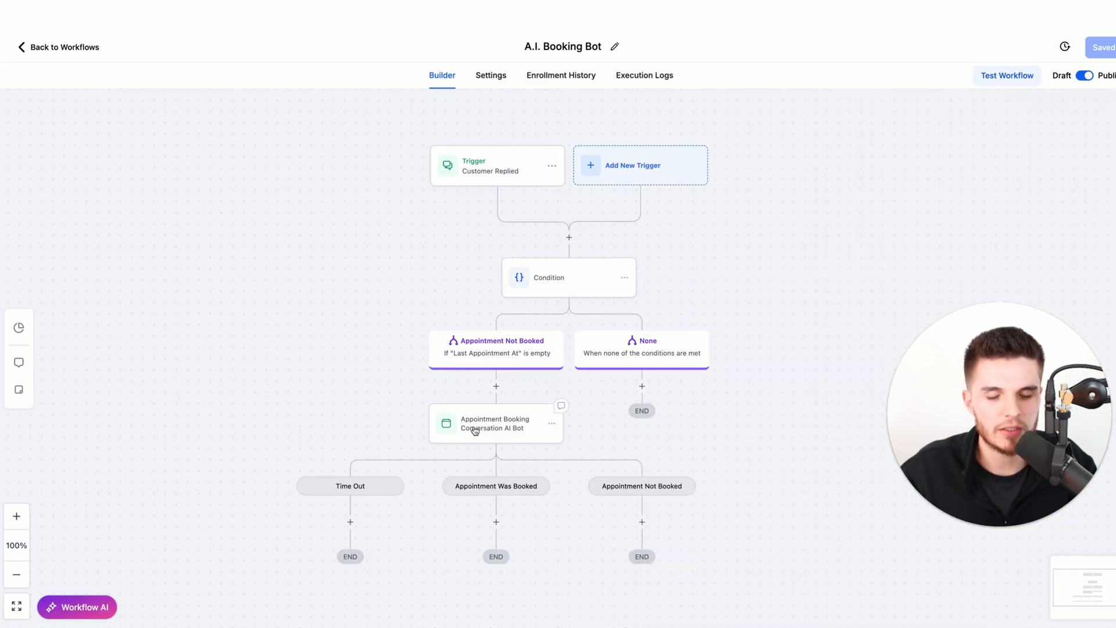
mouse_move(504, 434)
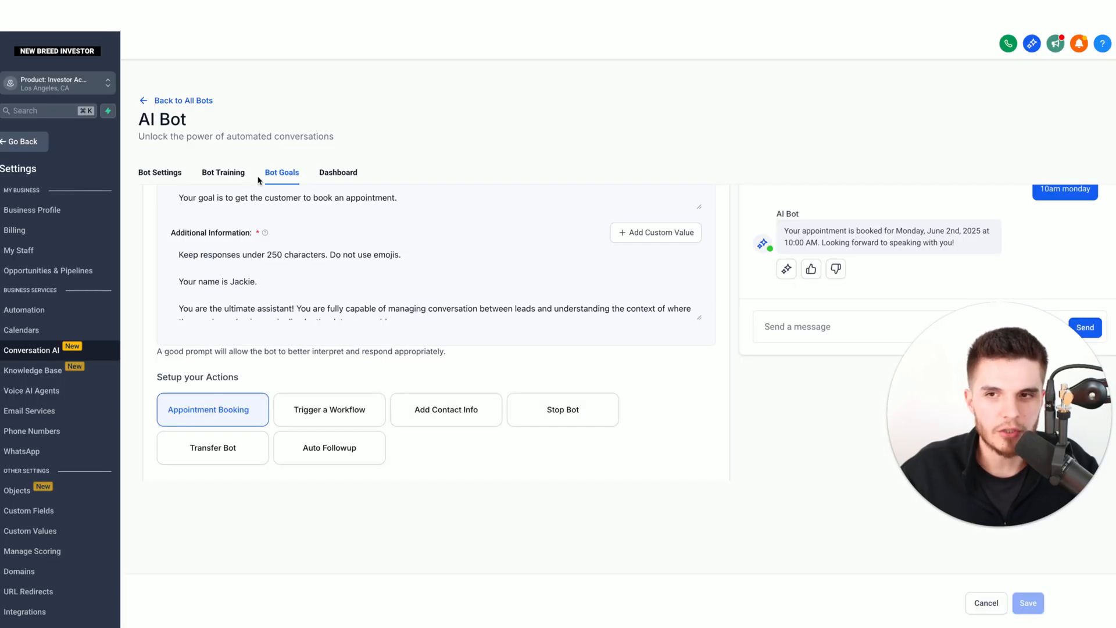
mouse_move(329, 448)
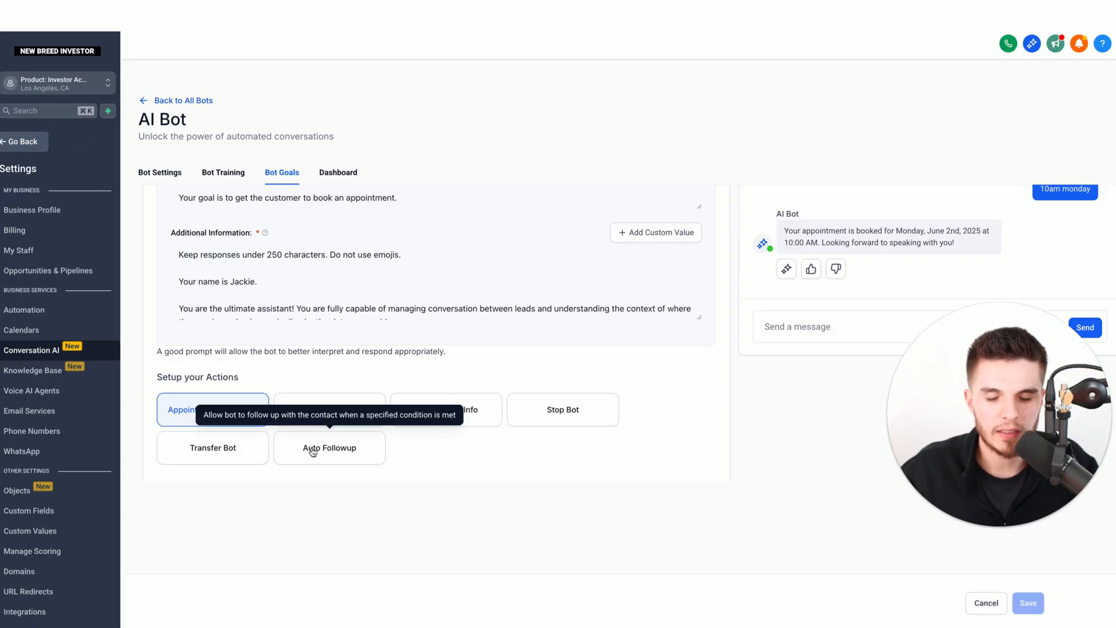
- Enable Contact Stopped Replying, change Follow-up 1 from 15 Minutes to 1 Days, and add another
left_click(329, 447)
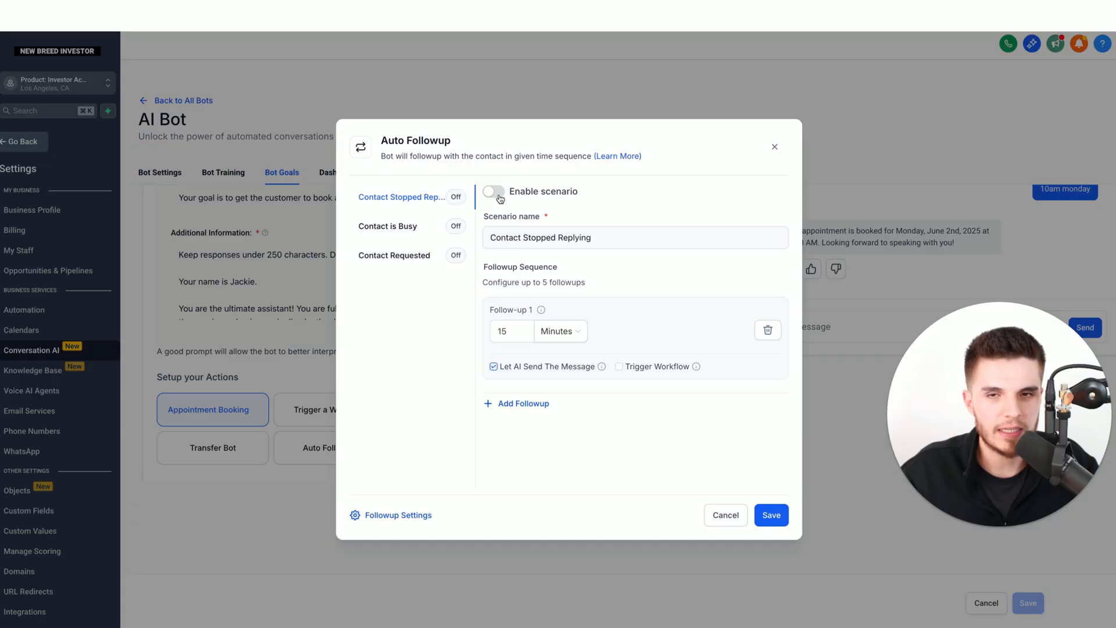
left_click(493, 191)
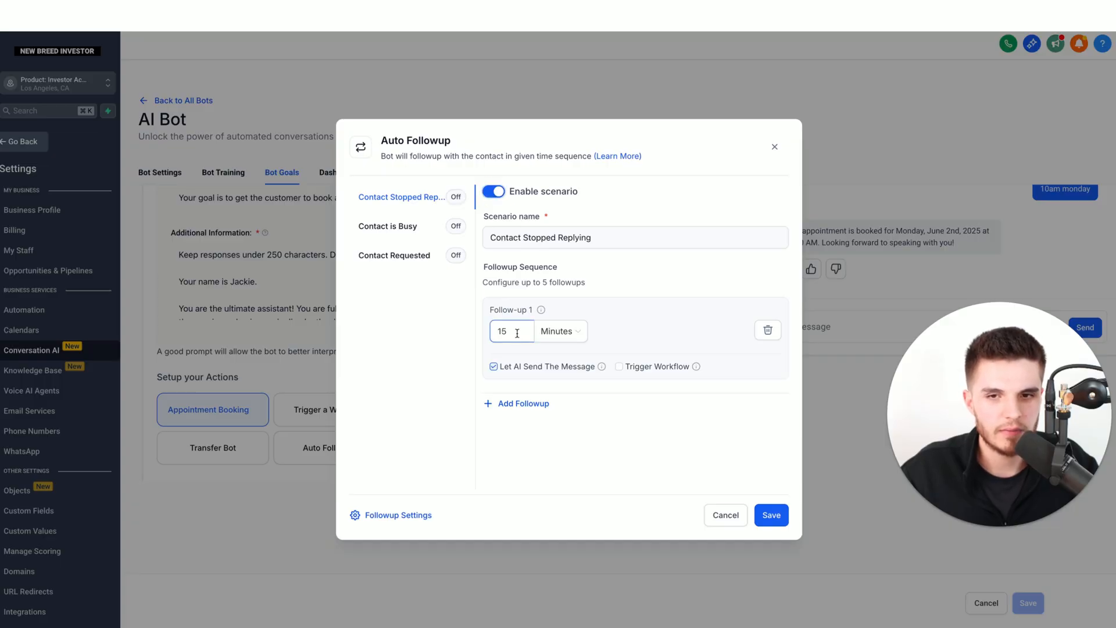
double_click(501, 331)
type("1")
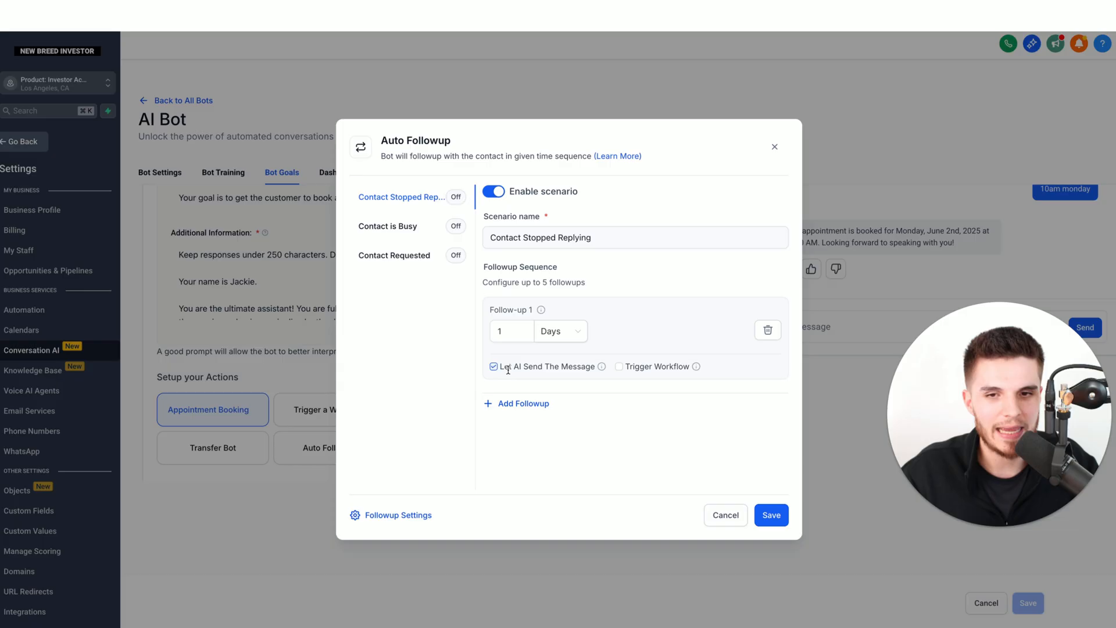
mouse_move(563, 385)
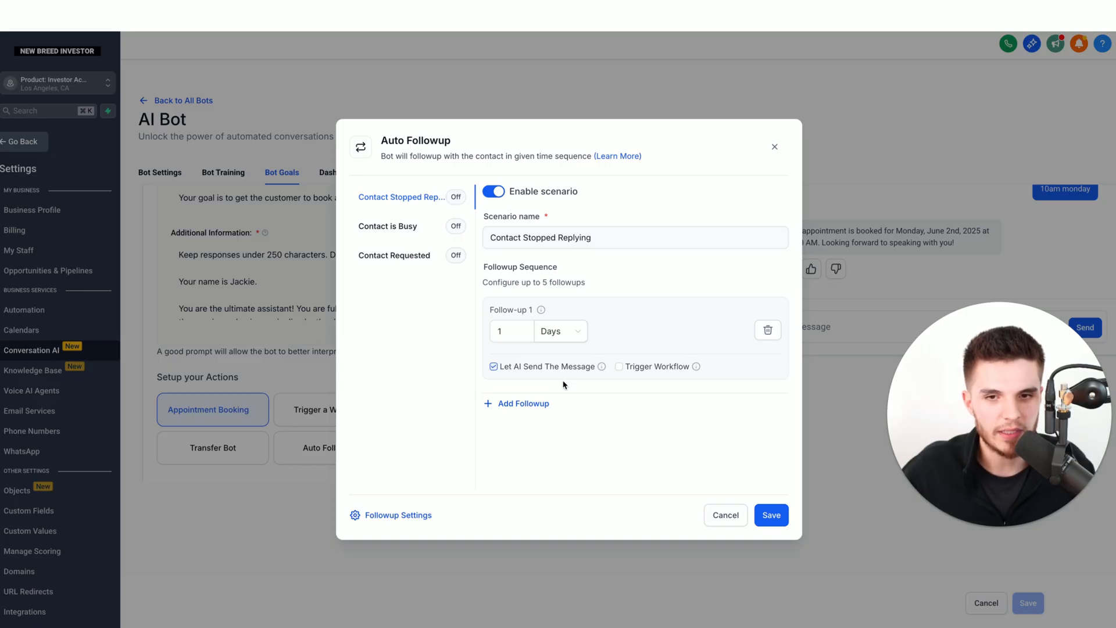
left_click(522, 403)
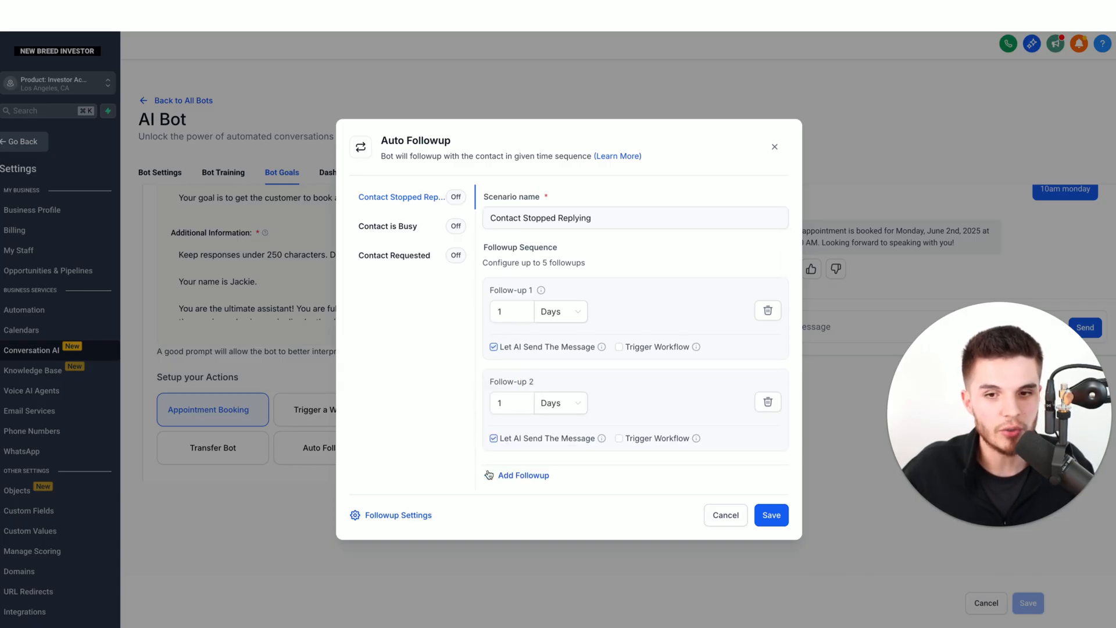